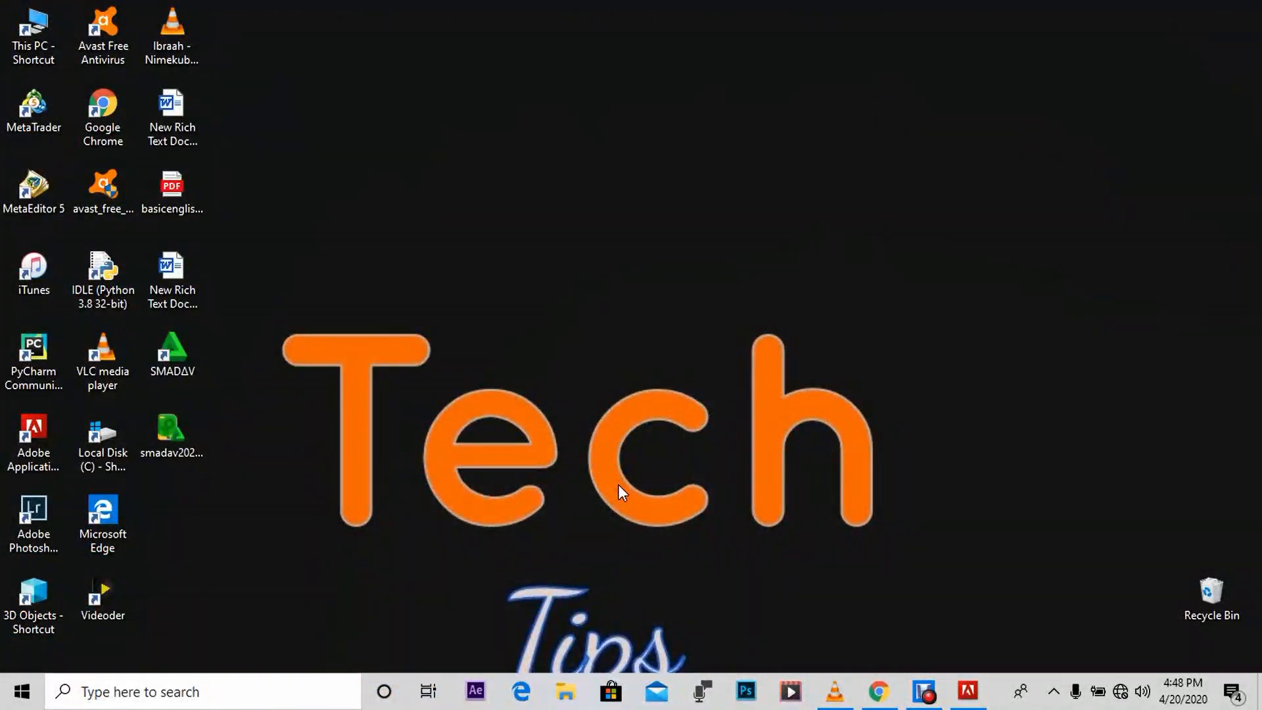
mouse_move(908, 682)
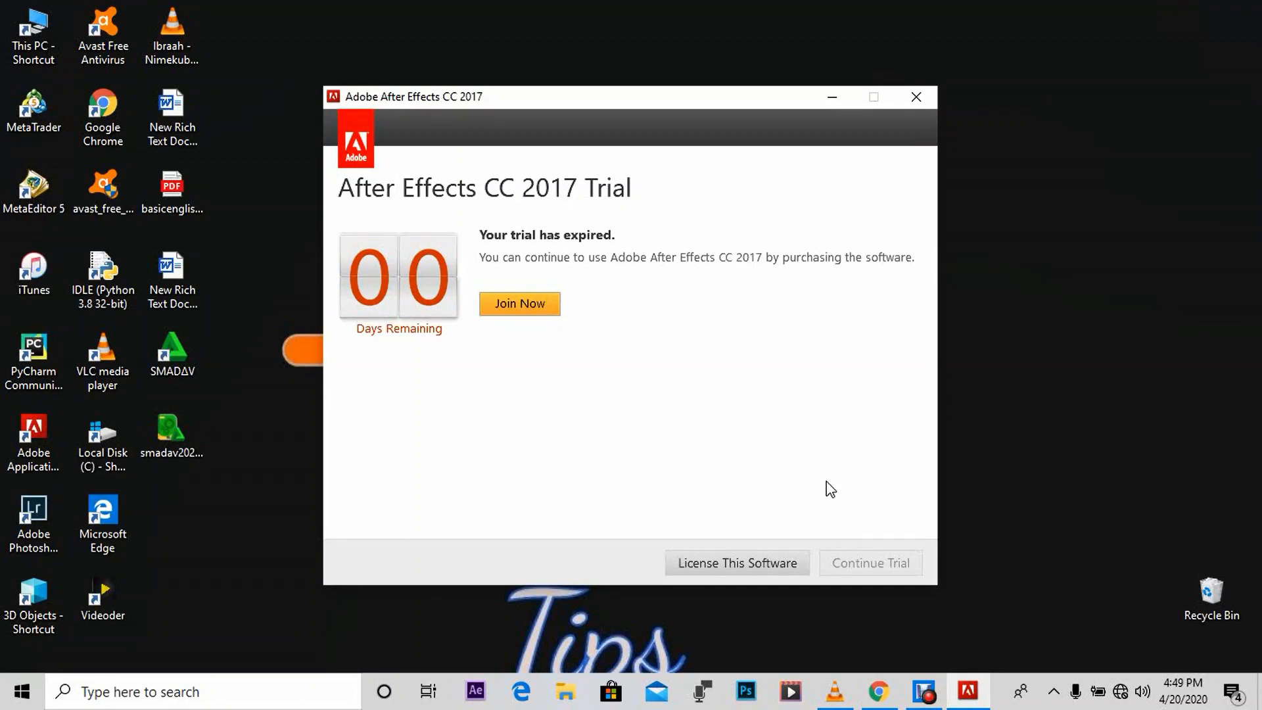
mouse_move(463, 639)
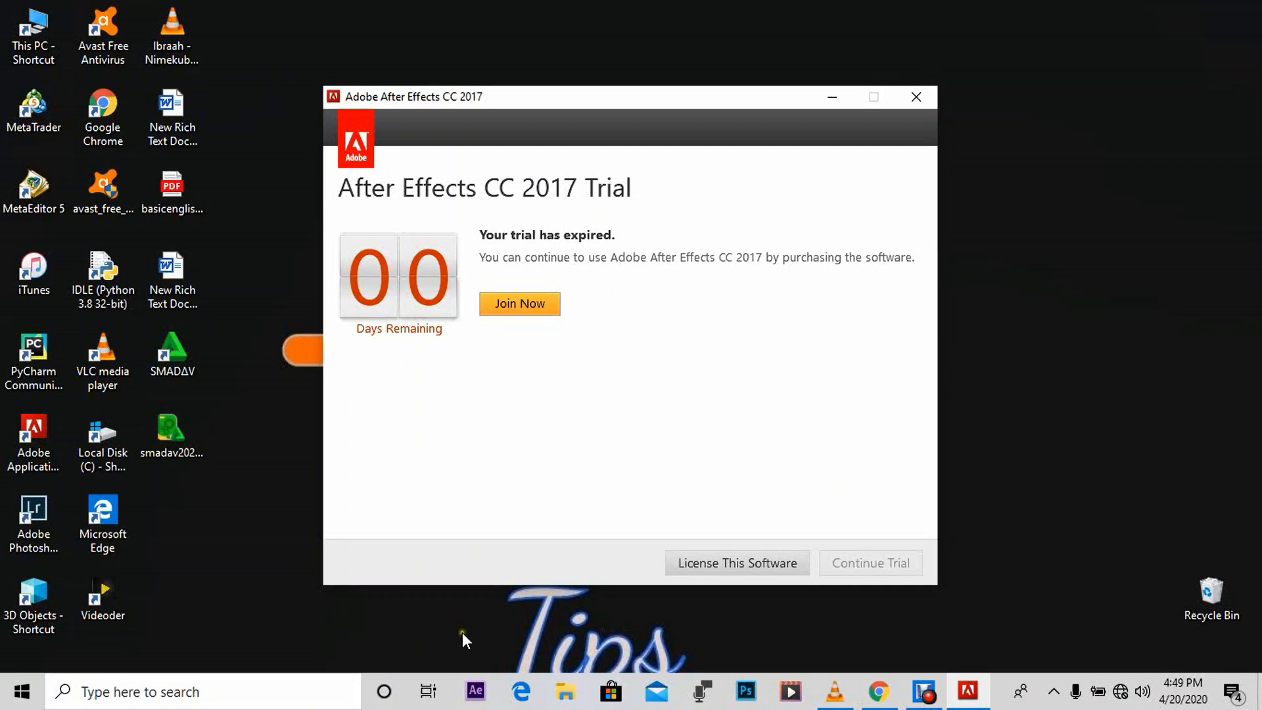
Open the Properties of the Adobe After Effects CC 2017 shortcut from the taskbar jump list
right_click(475, 690)
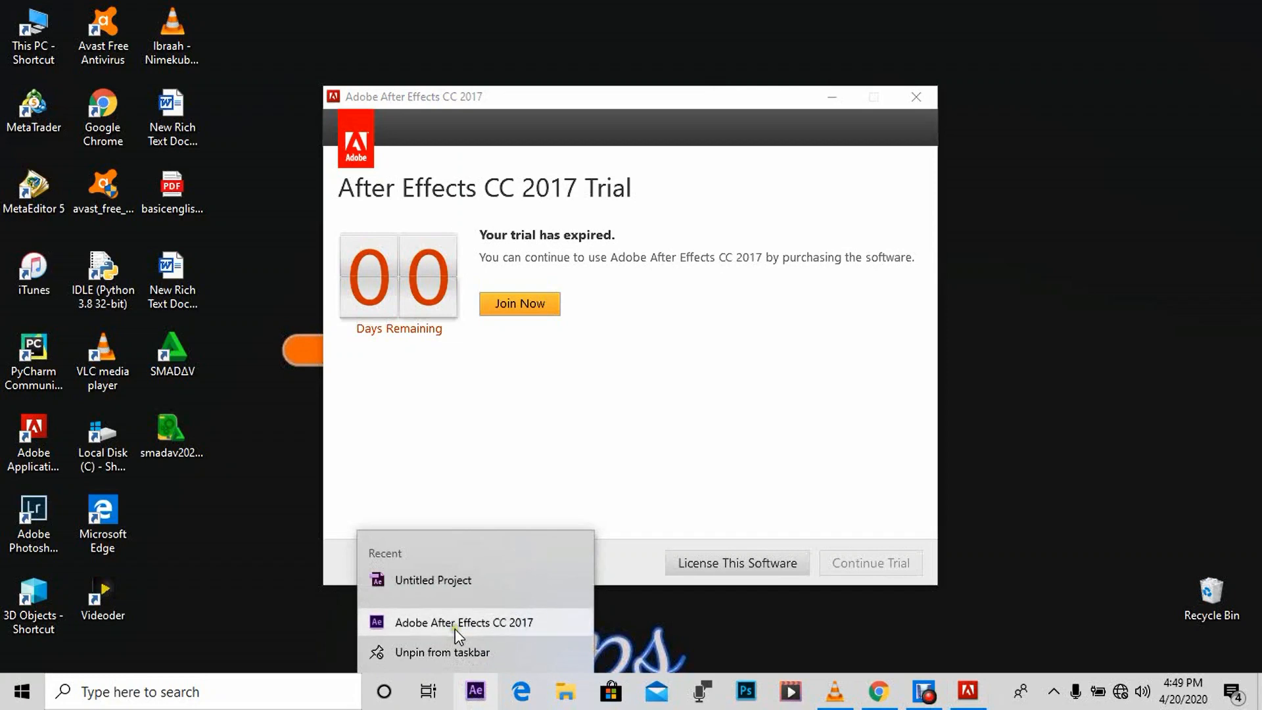
right_click(463, 622)
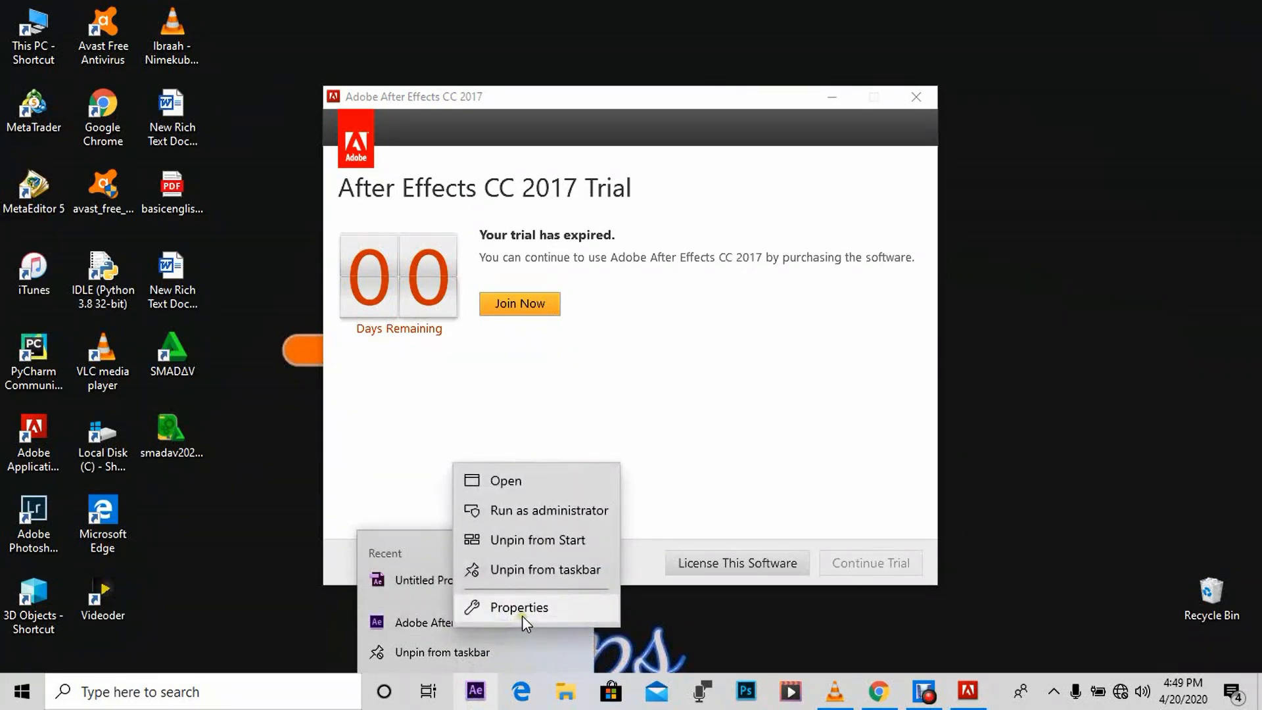
left_click(520, 606)
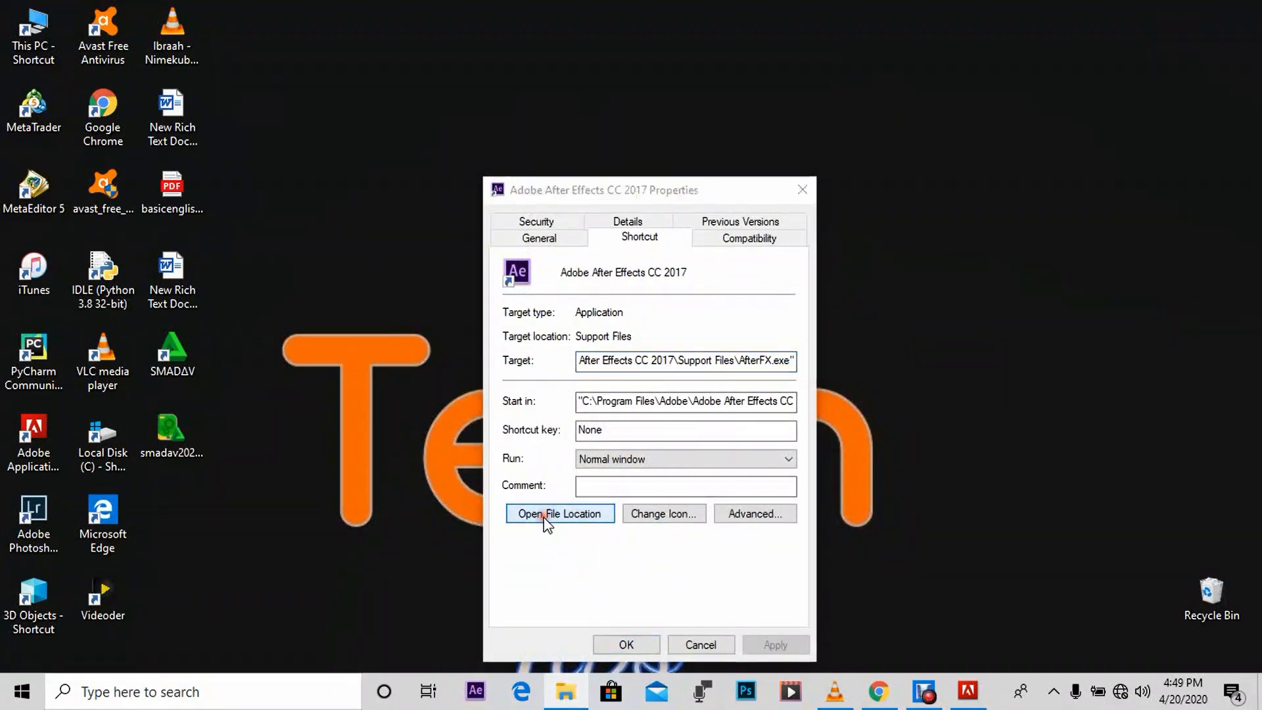
Go to After Effects' Support Files\AMT folder and copy the application file to the desktop
left_click(560, 513)
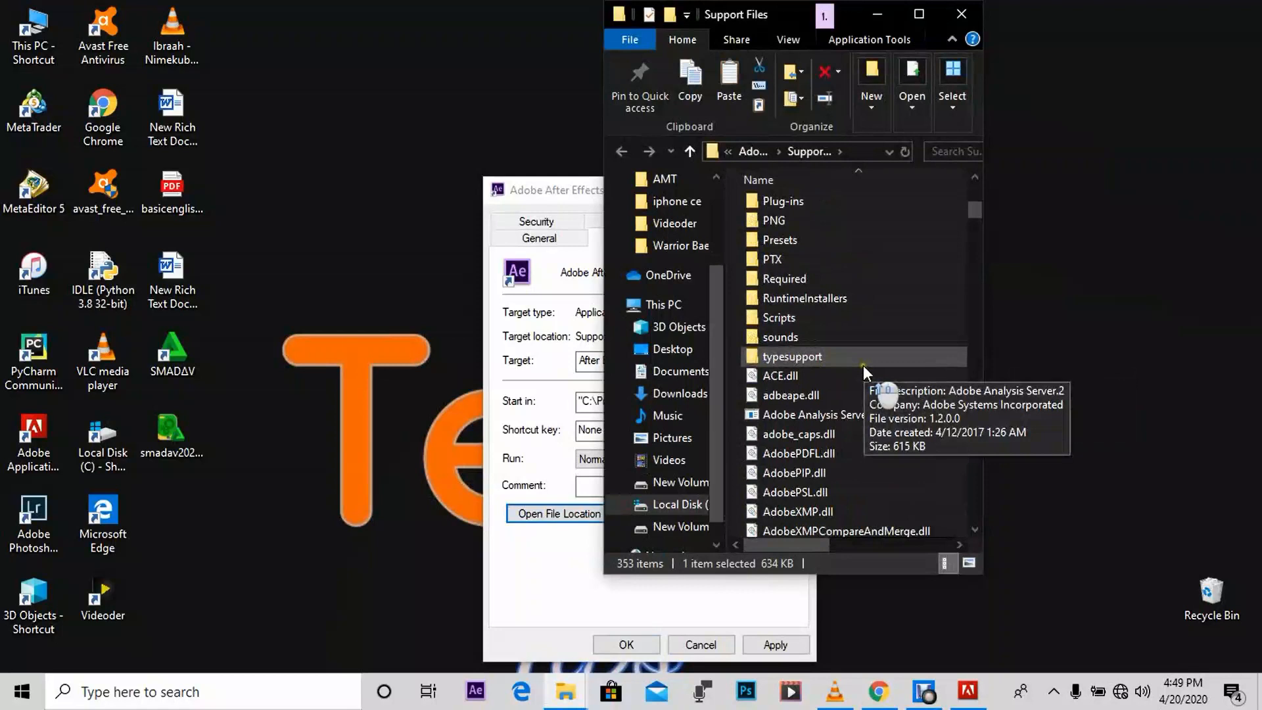
scroll("up", 3)
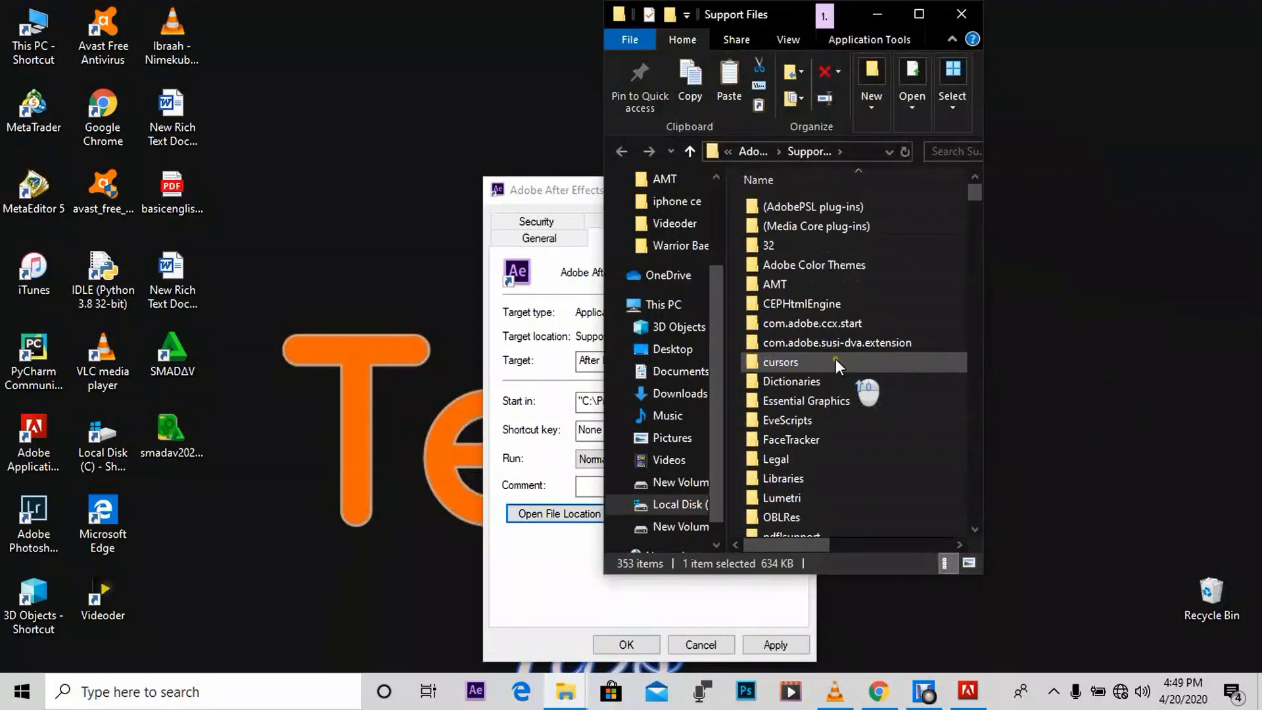
mouse_move(804, 290)
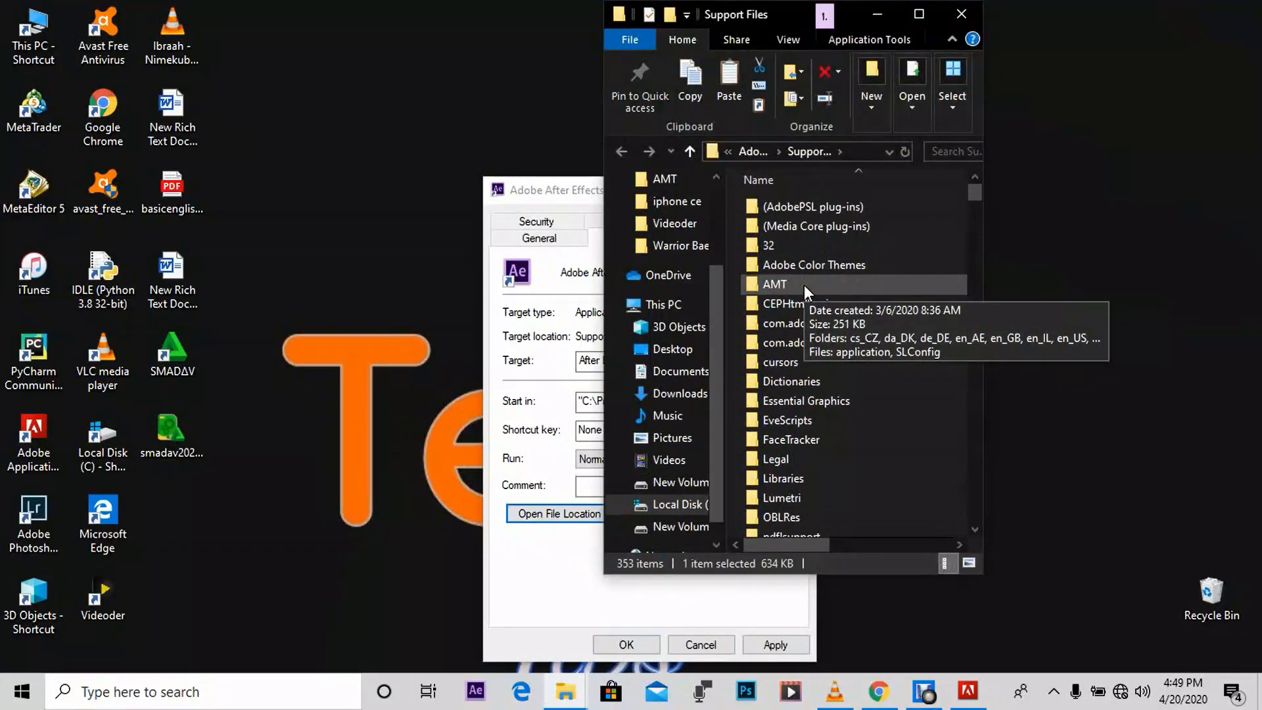
right_click(774, 284)
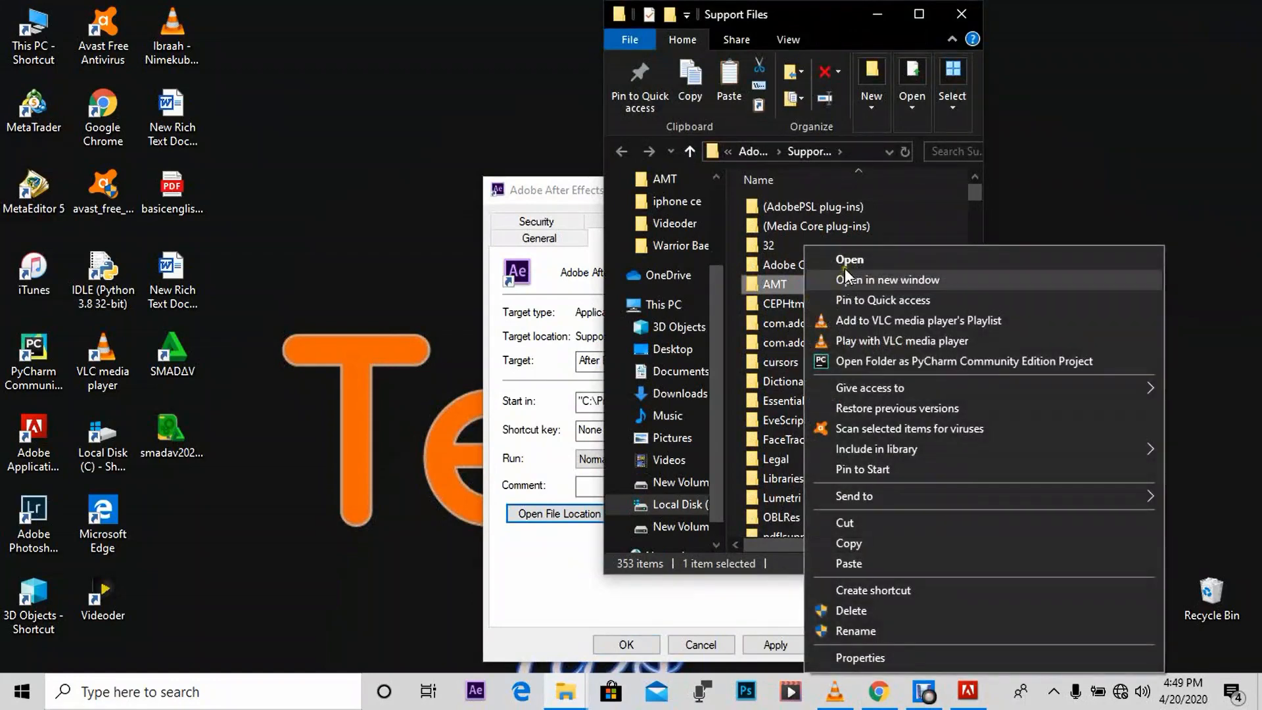
left_click(849, 259)
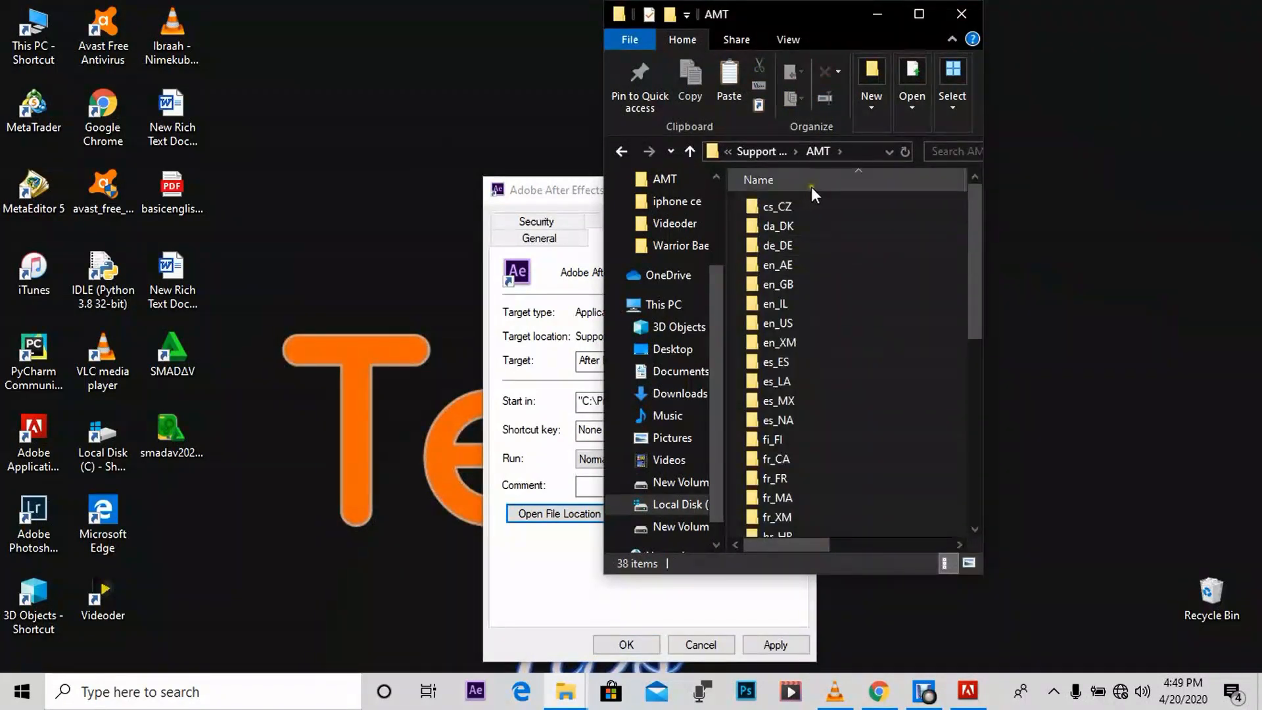
scroll("down", 3)
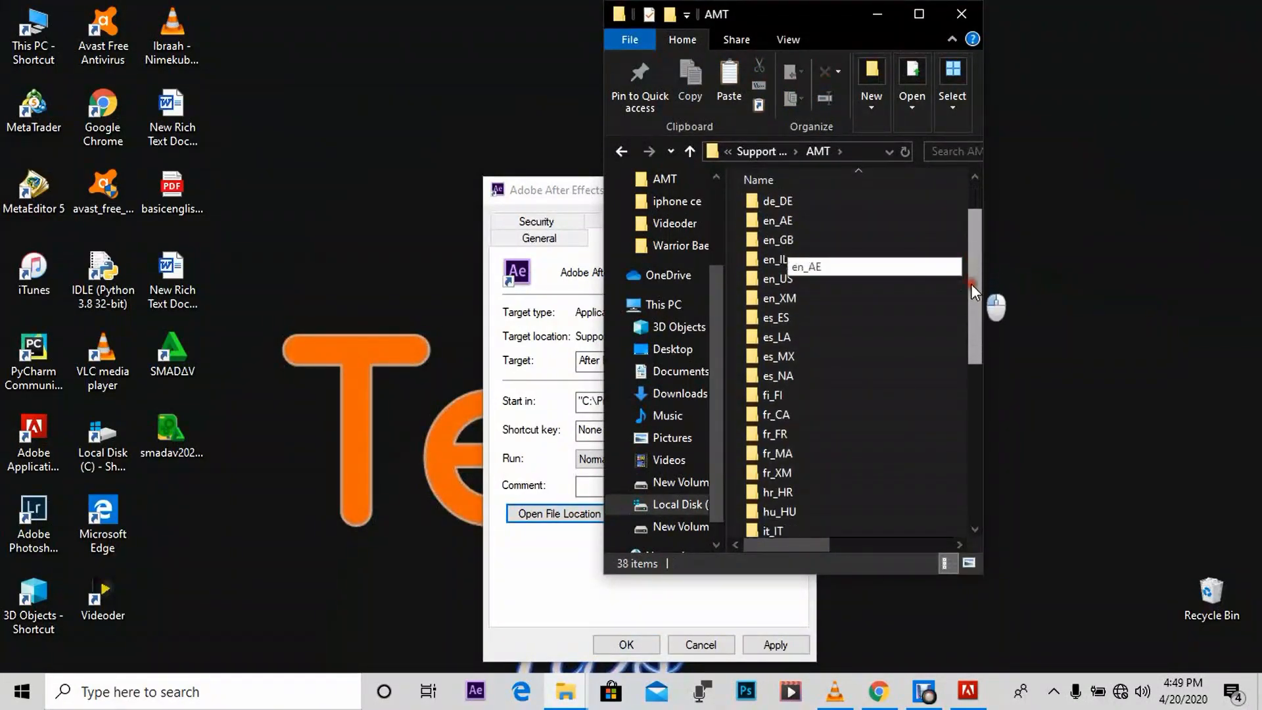
scroll("down", 3)
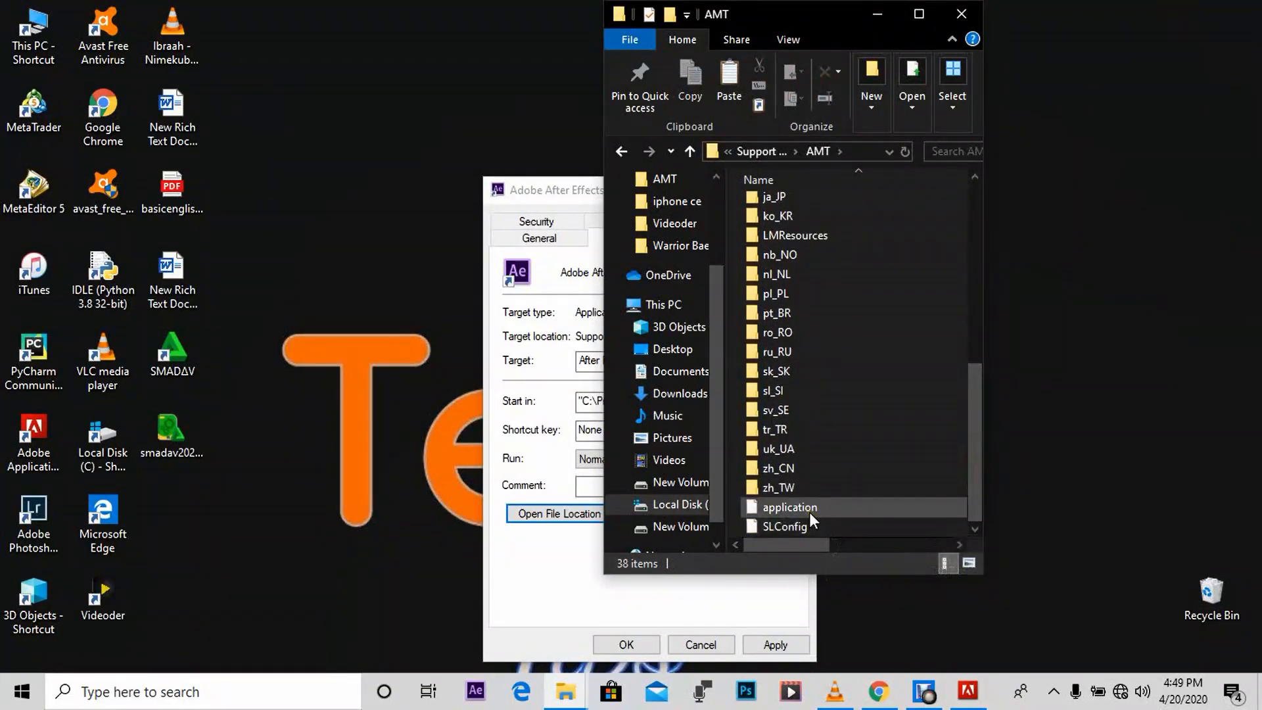
right_click(788, 507)
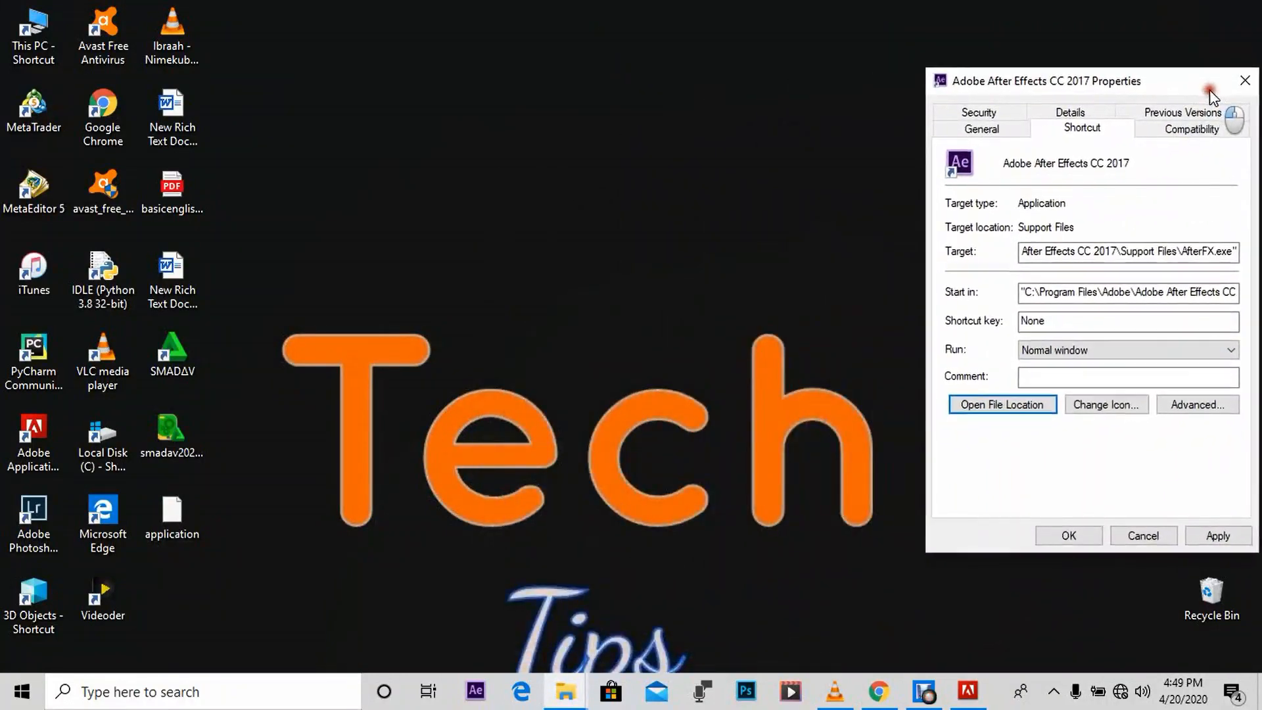
Open the desktop application file with Notepad
right_click(171, 519)
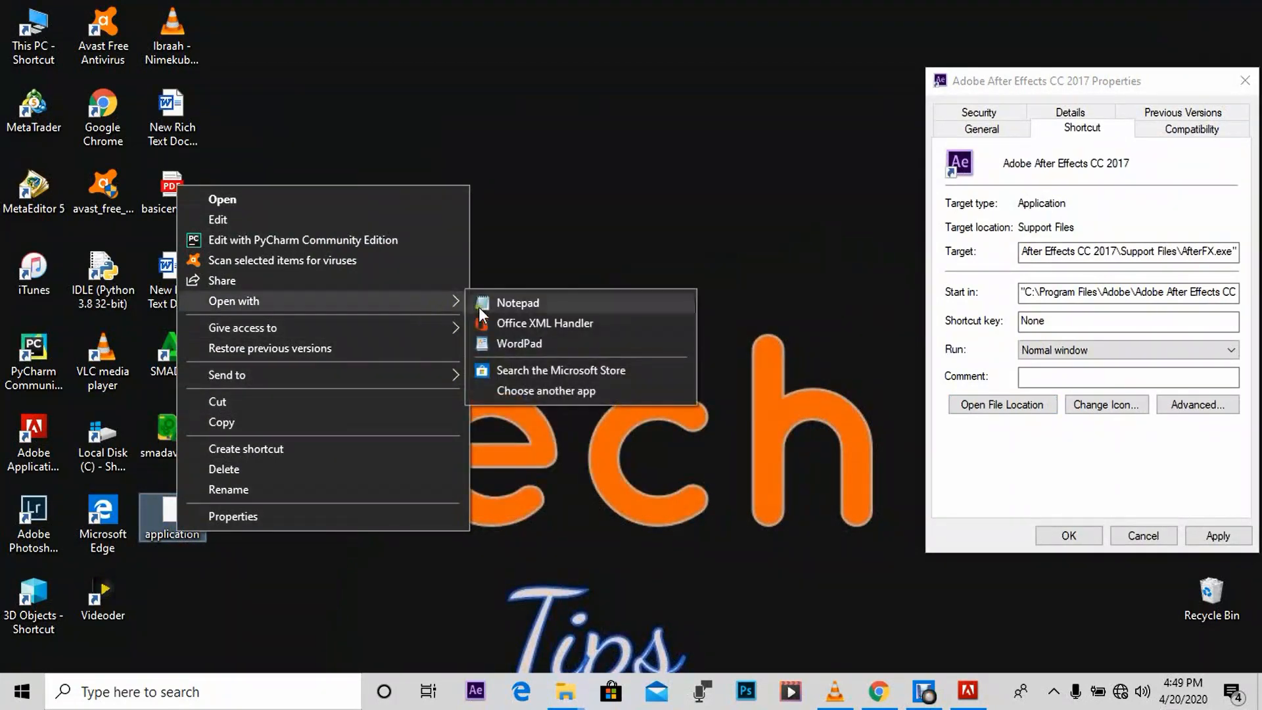
left_click(518, 302)
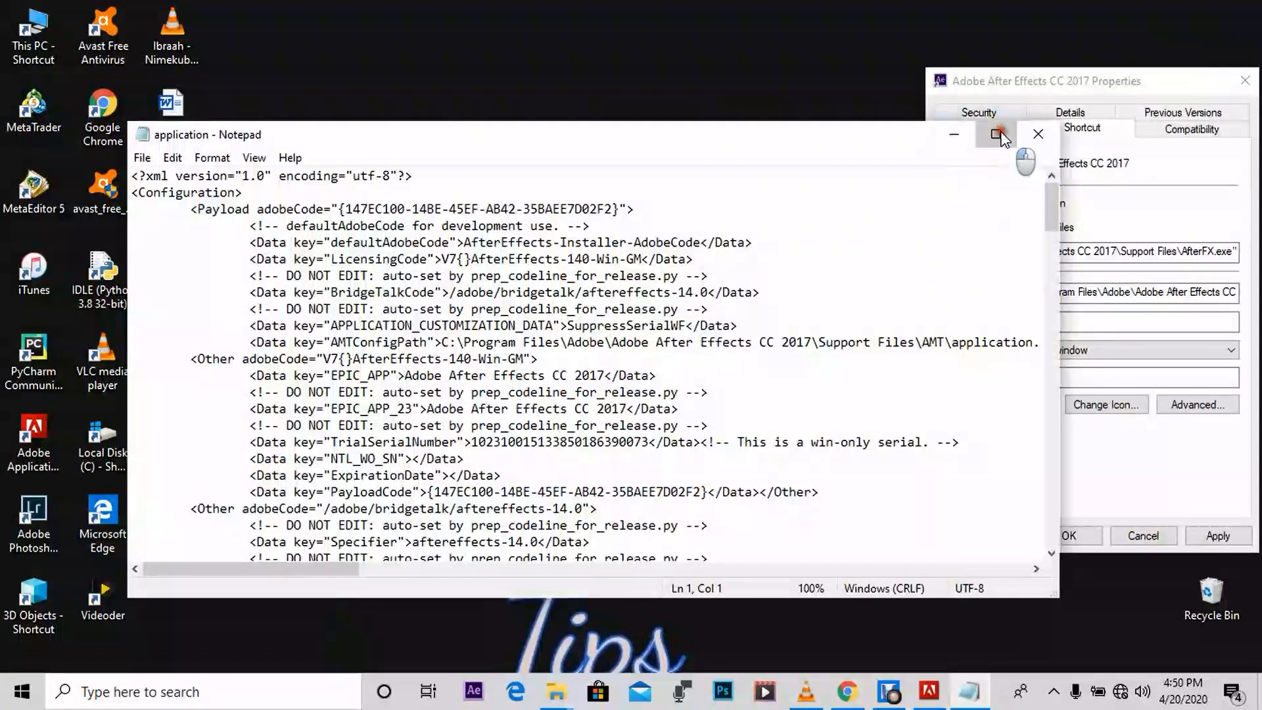
Maximize Notepad and retype the TrialSerialNumber's final digits as '66' and '6'
left_click(997, 134)
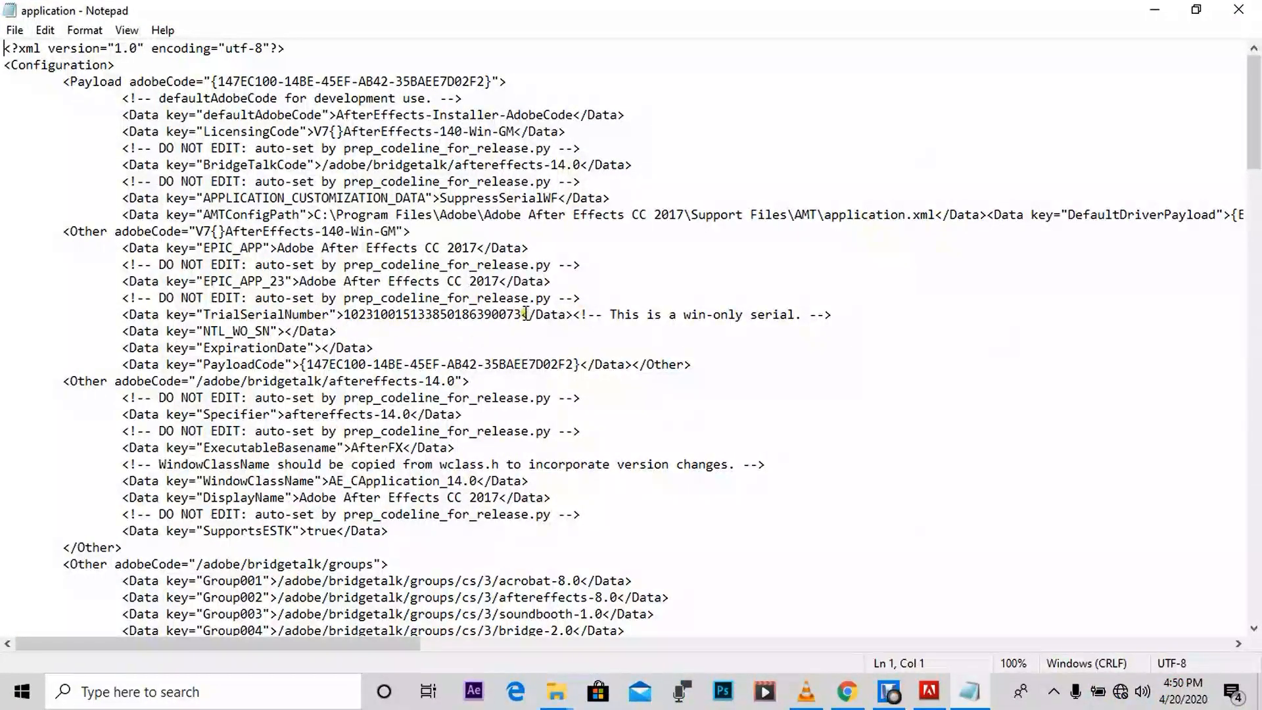
left_click(522, 315)
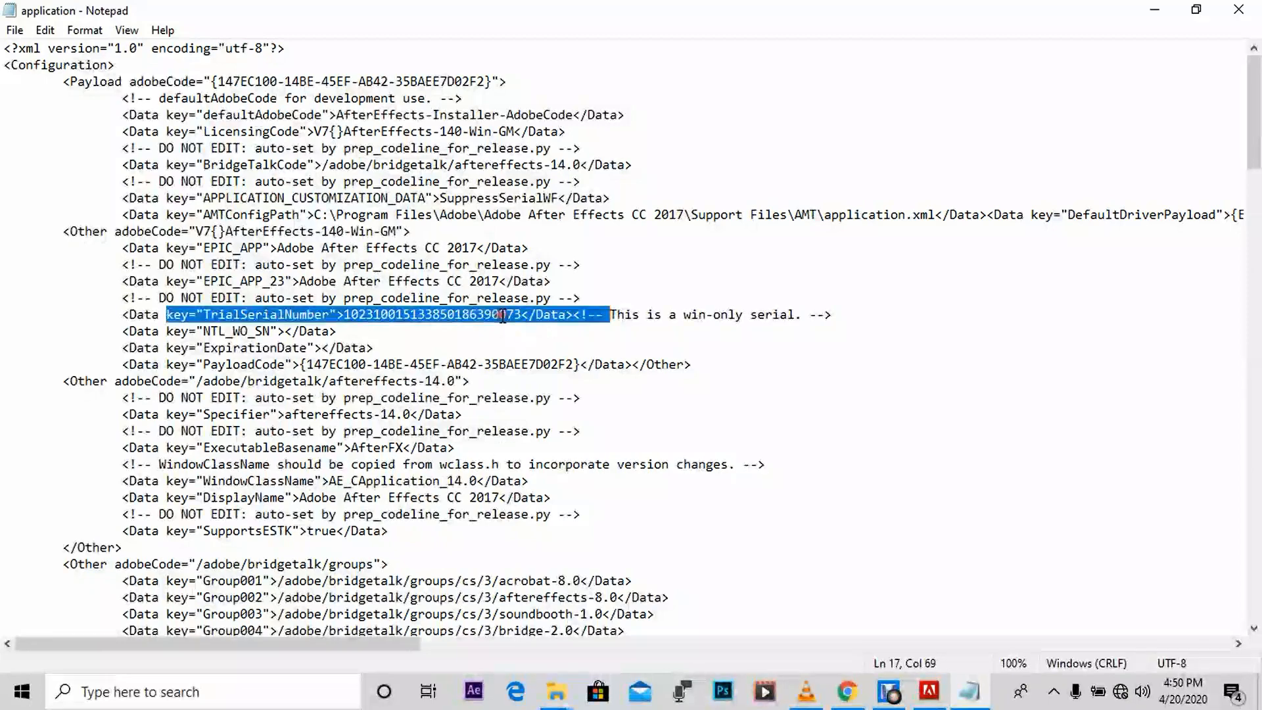
left_click(524, 315)
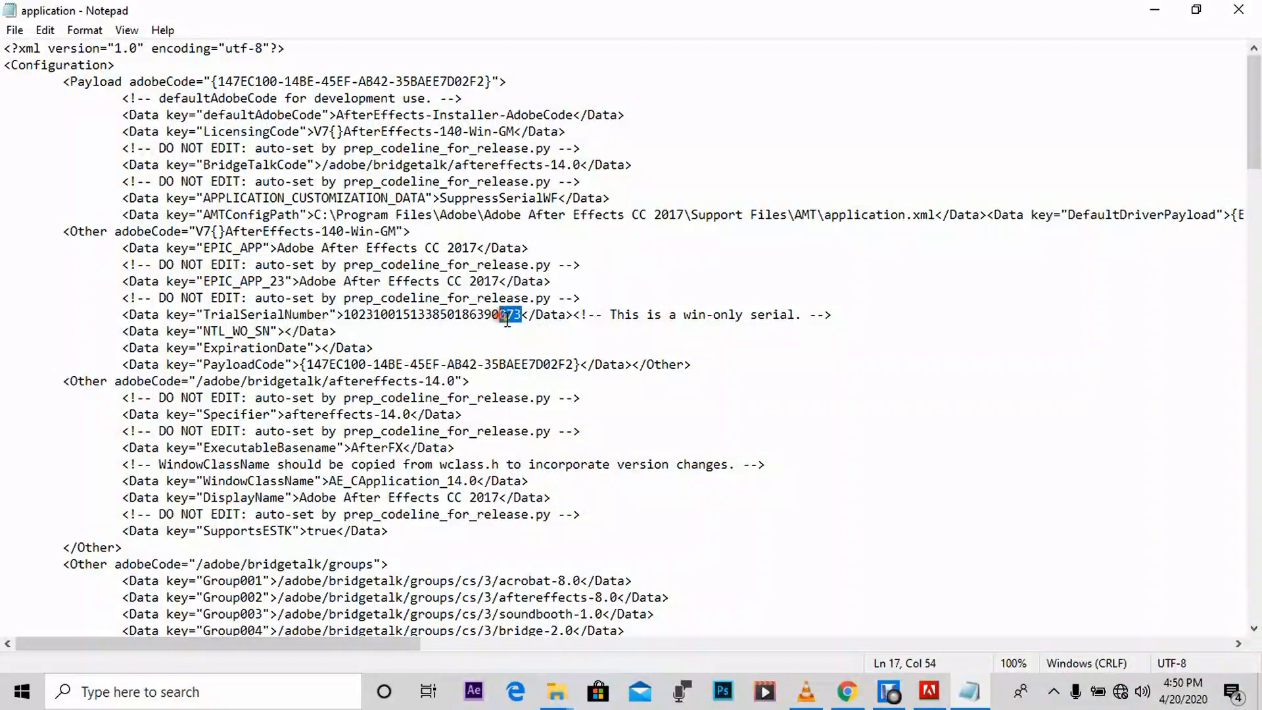
mouse_move(523, 347)
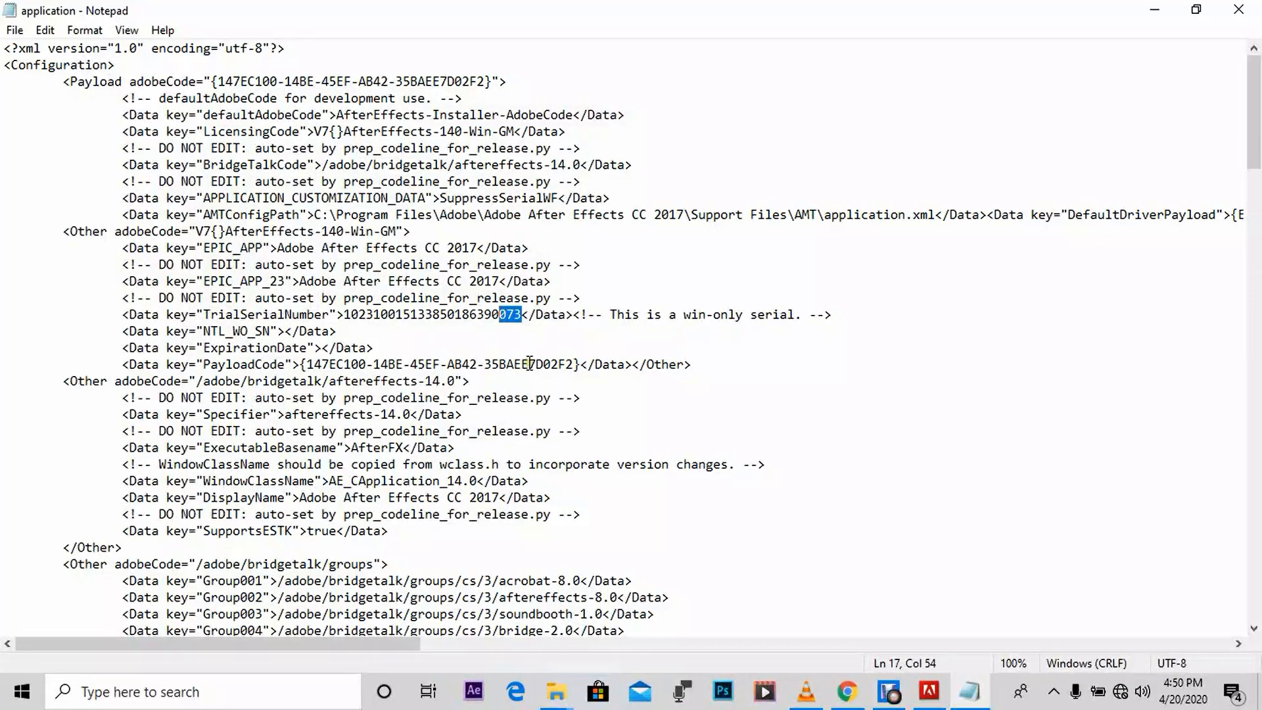
left_click(519, 315)
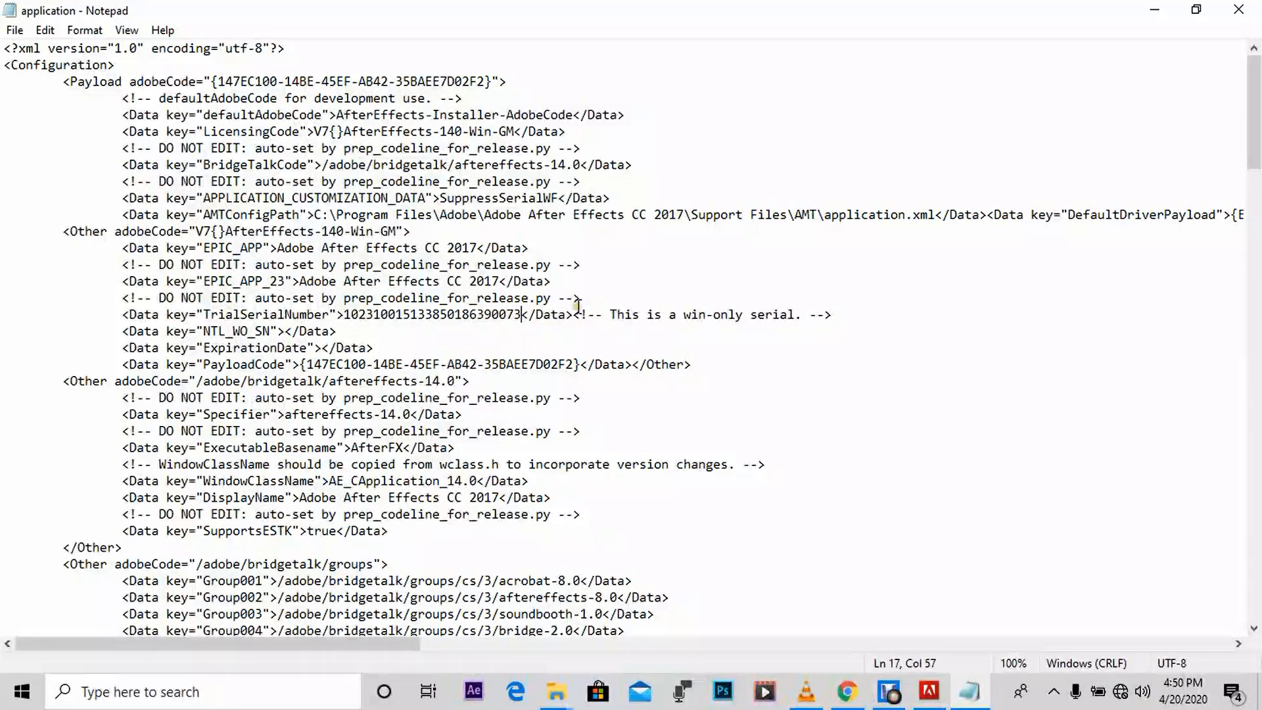
mouse_move(577, 322)
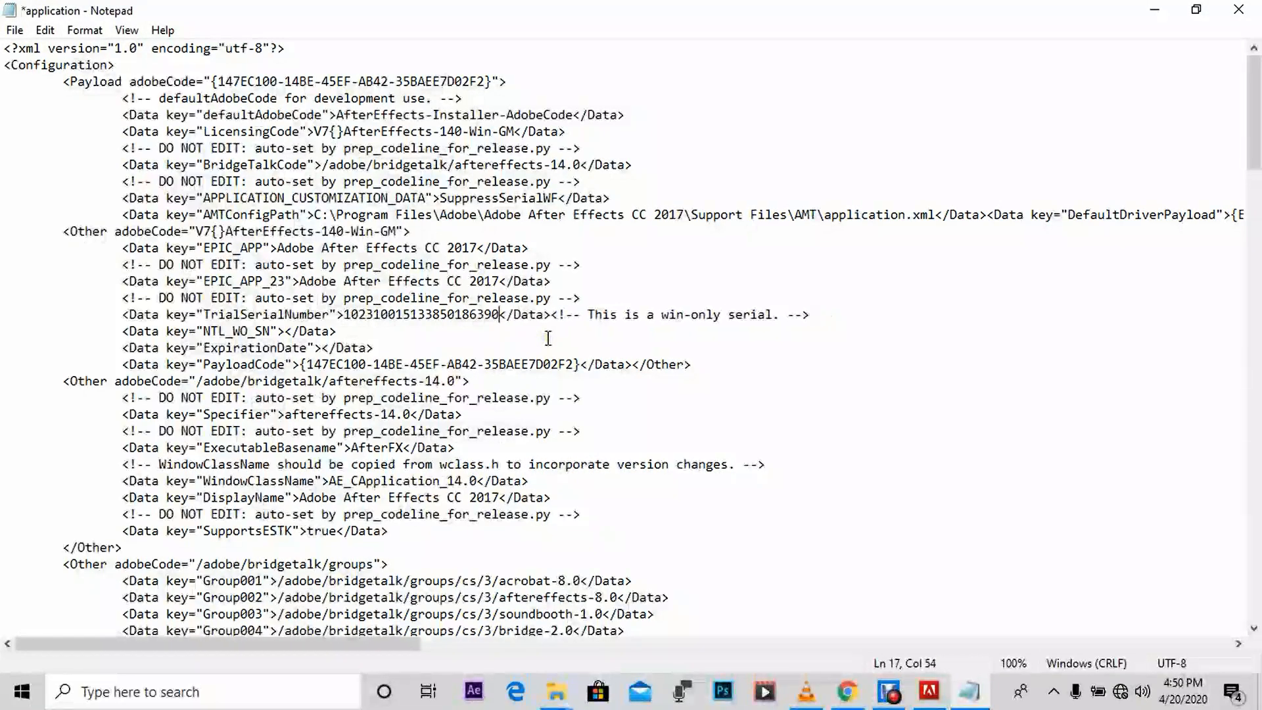
type("66")
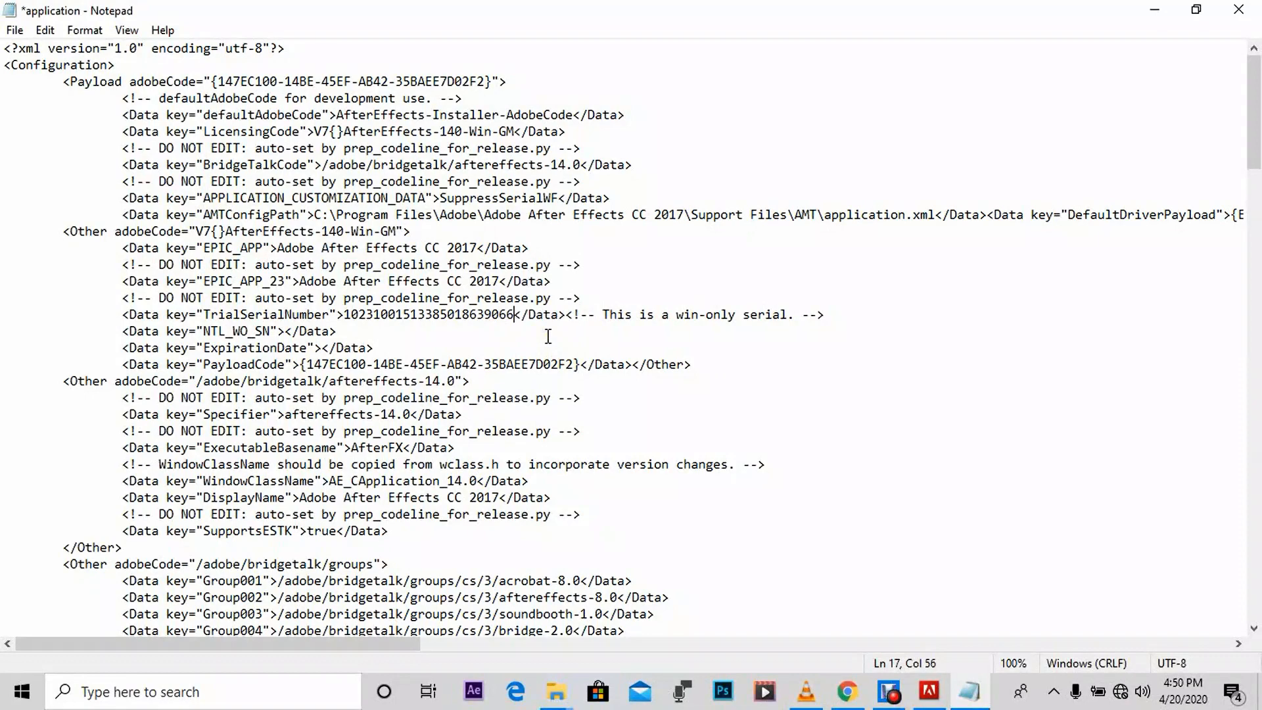
type("6")
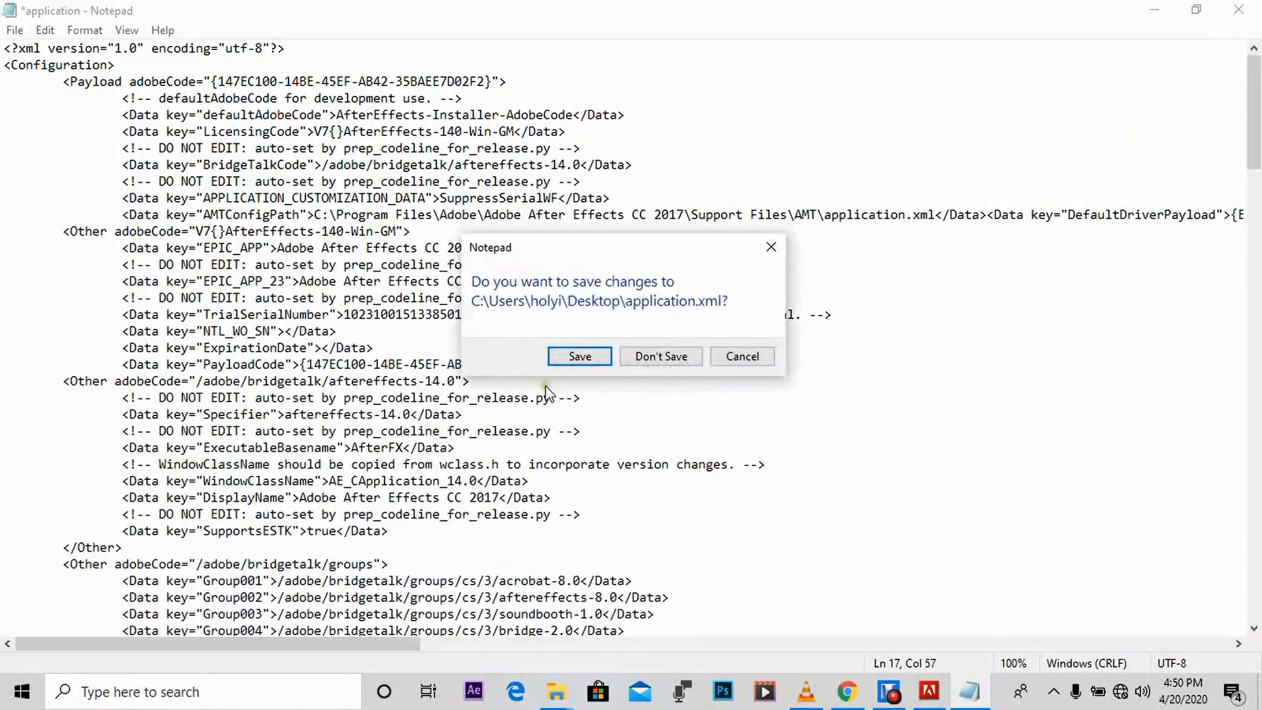
Save application.xml, copy the edited desktop file, and return to the AMT folder window
left_click(660, 356)
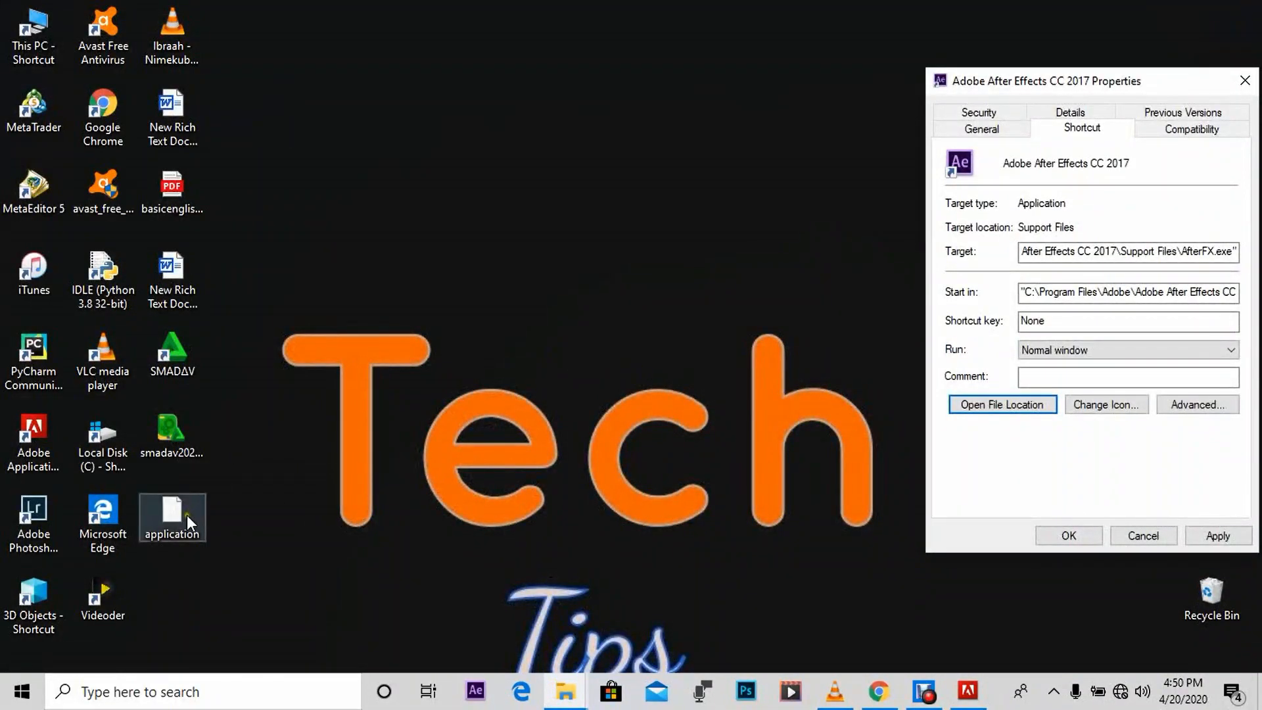
right_click(172, 517)
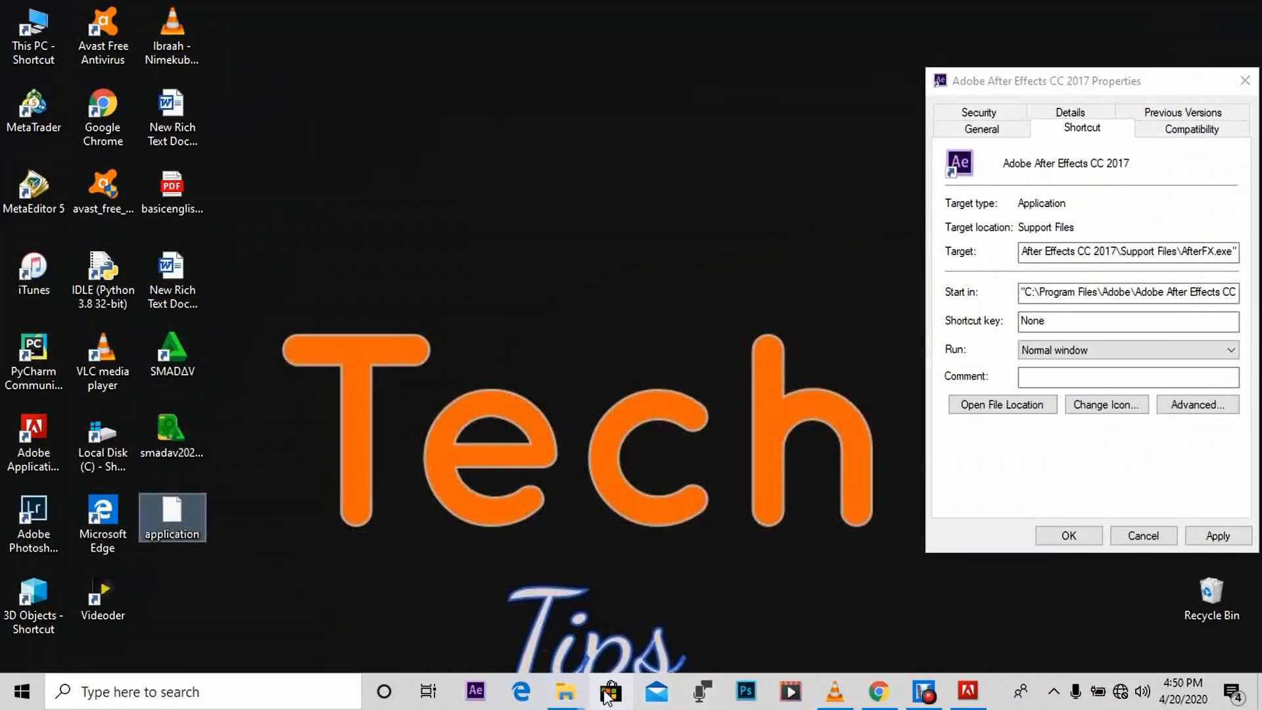
left_click(1002, 404)
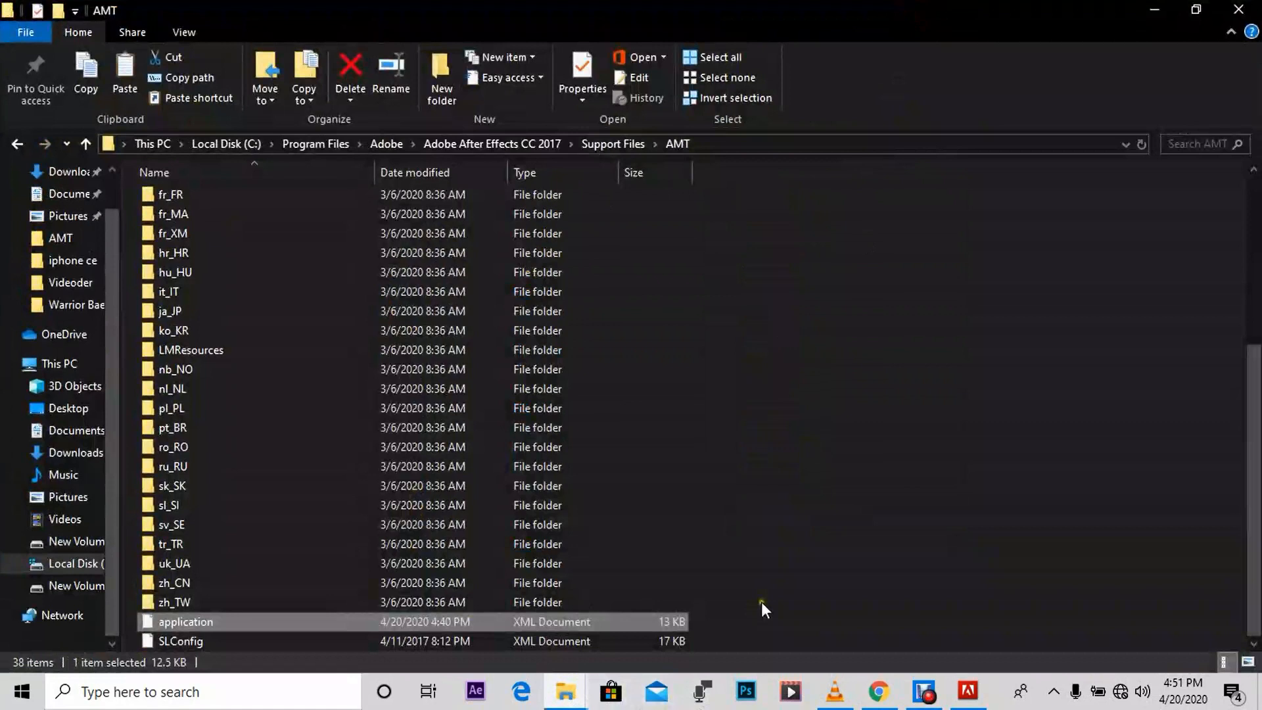
Paste the edited application.xml into AMT, replacing the original, and close Explorer
right_click(763, 610)
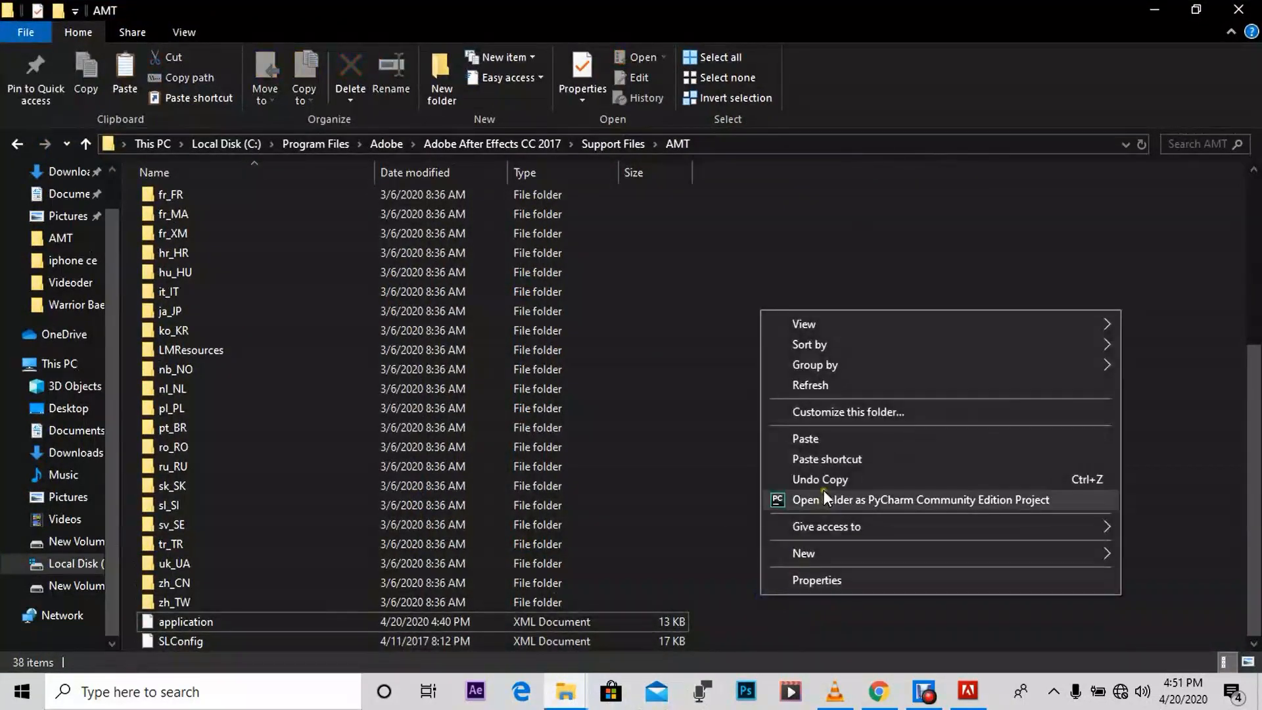
left_click(804, 438)
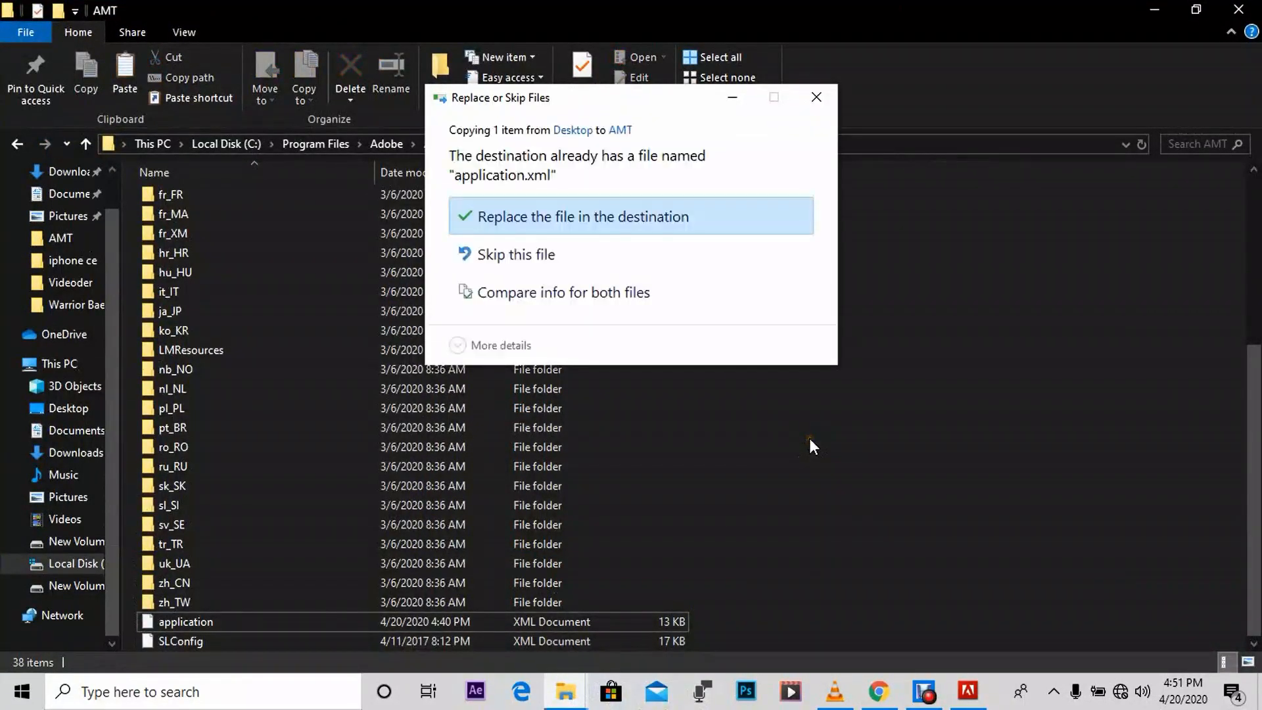
left_click(576, 216)
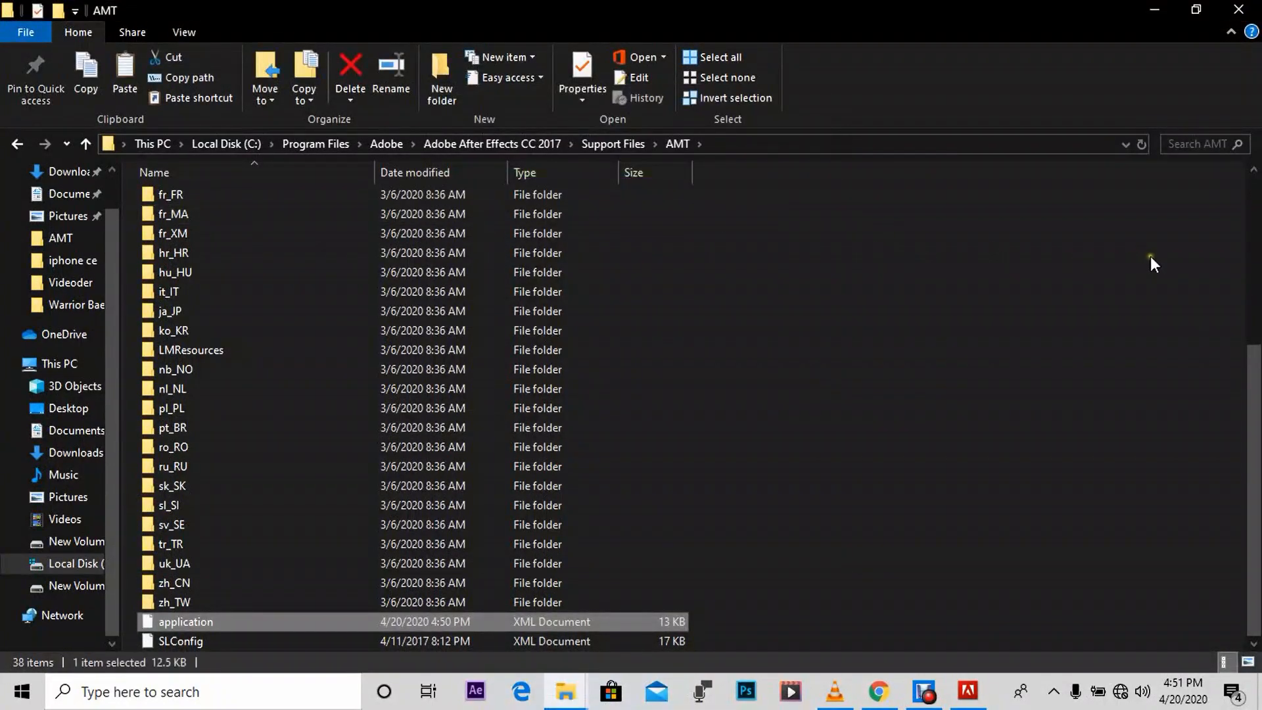
left_click(581, 78)
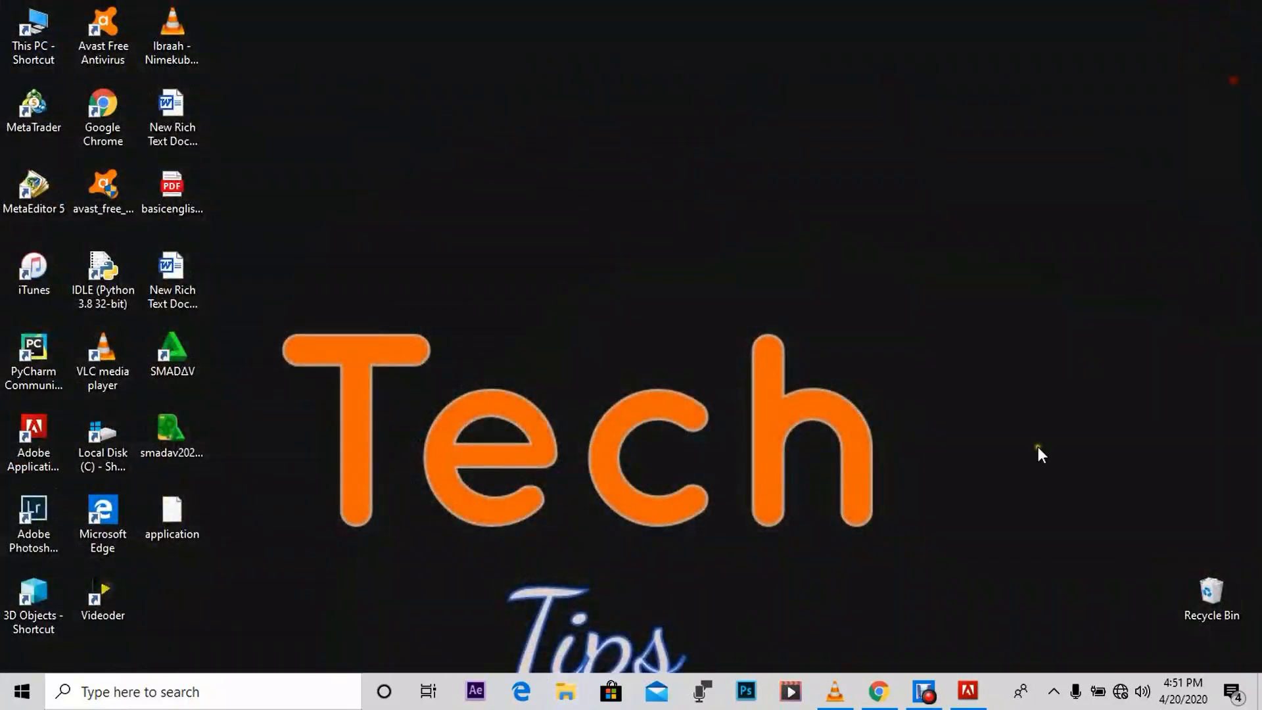
left_click(474, 691)
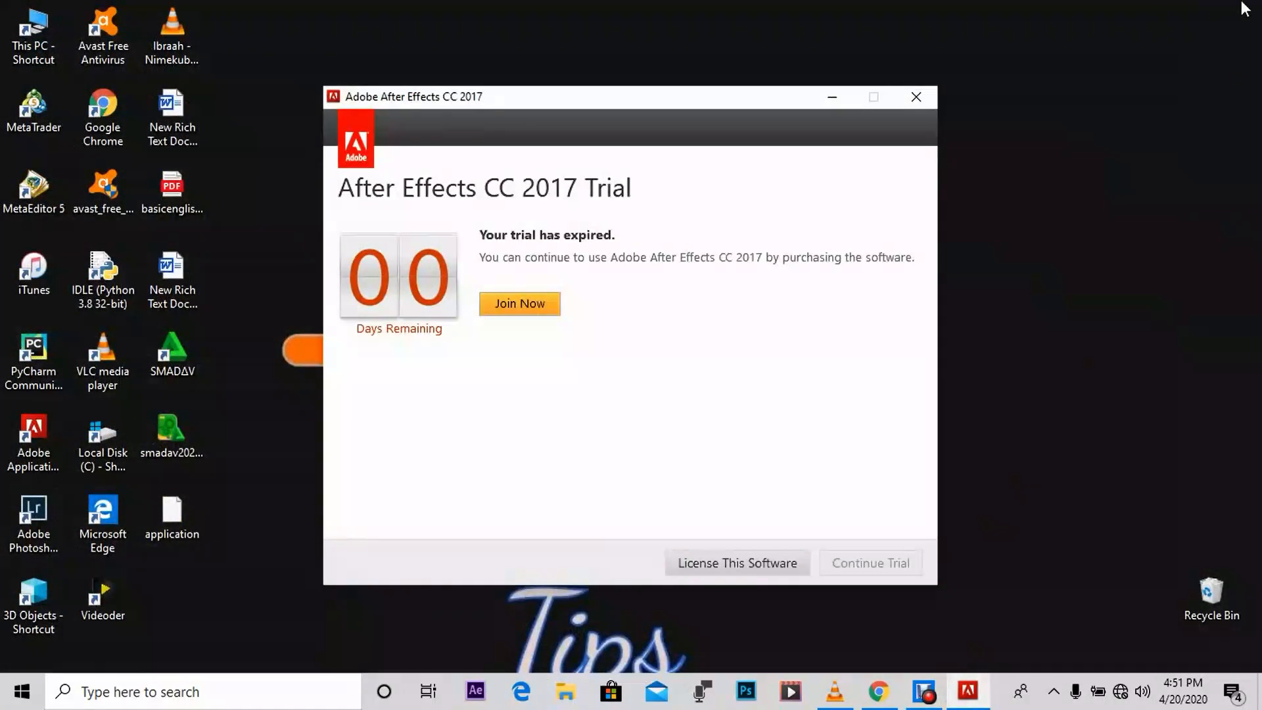
left_click(916, 96)
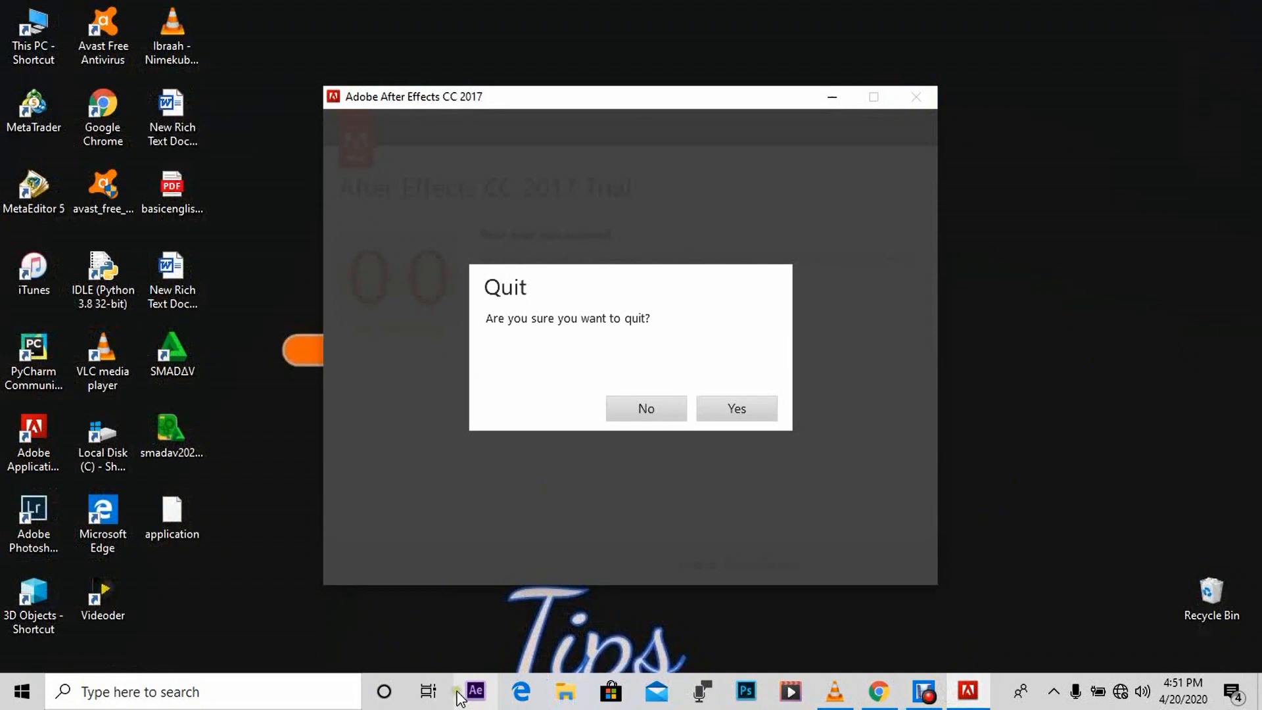
left_click(645, 408)
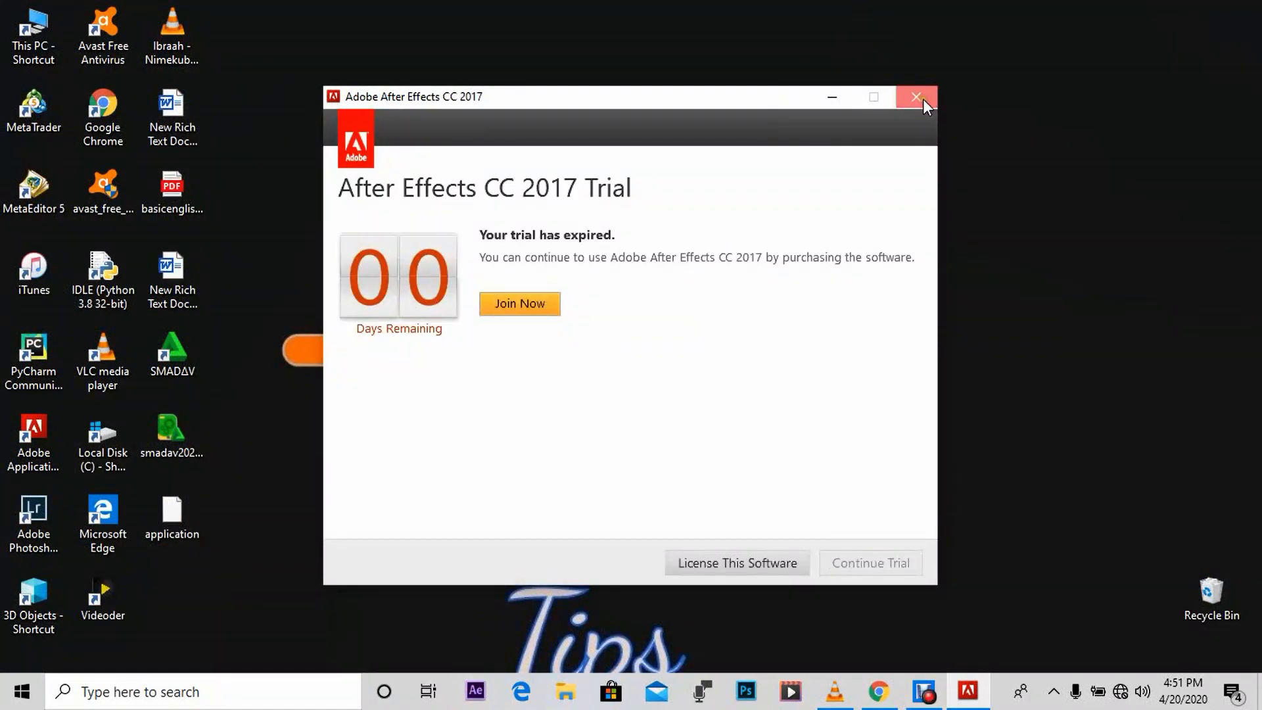
left_click(917, 97)
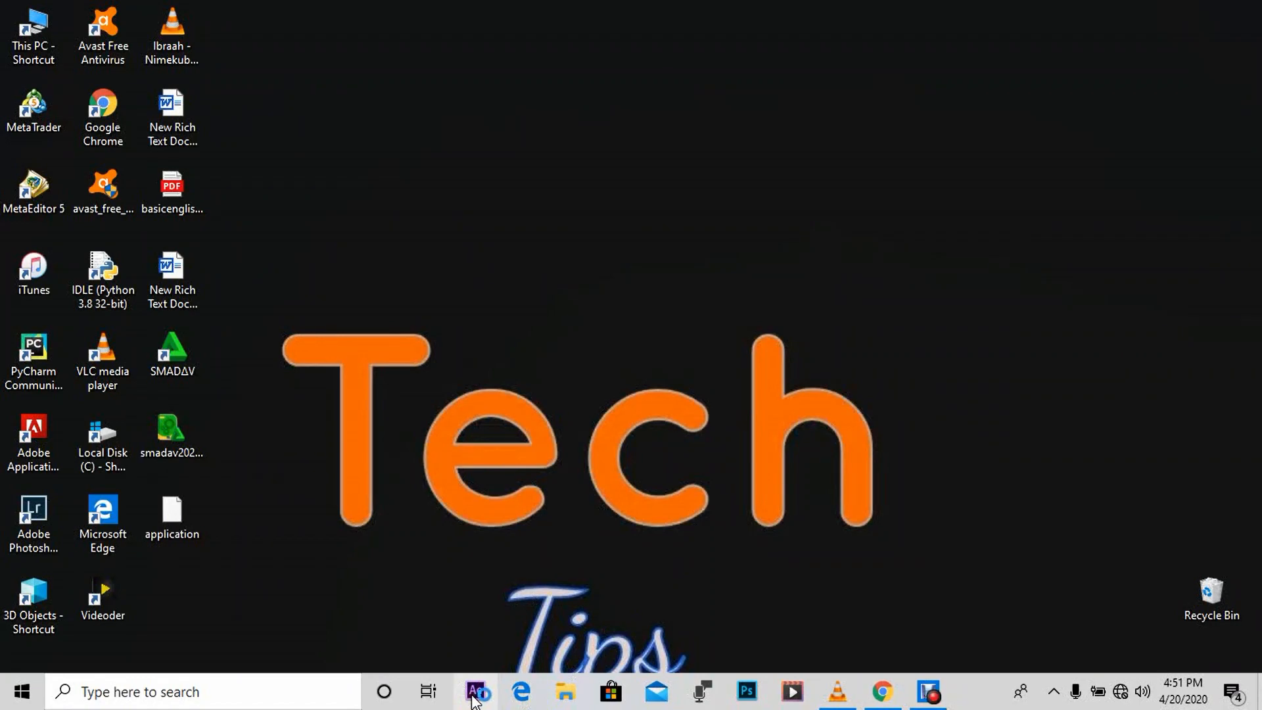
Relaunch After Effects and continue the trial at 05 Days Remaining
left_click(475, 691)
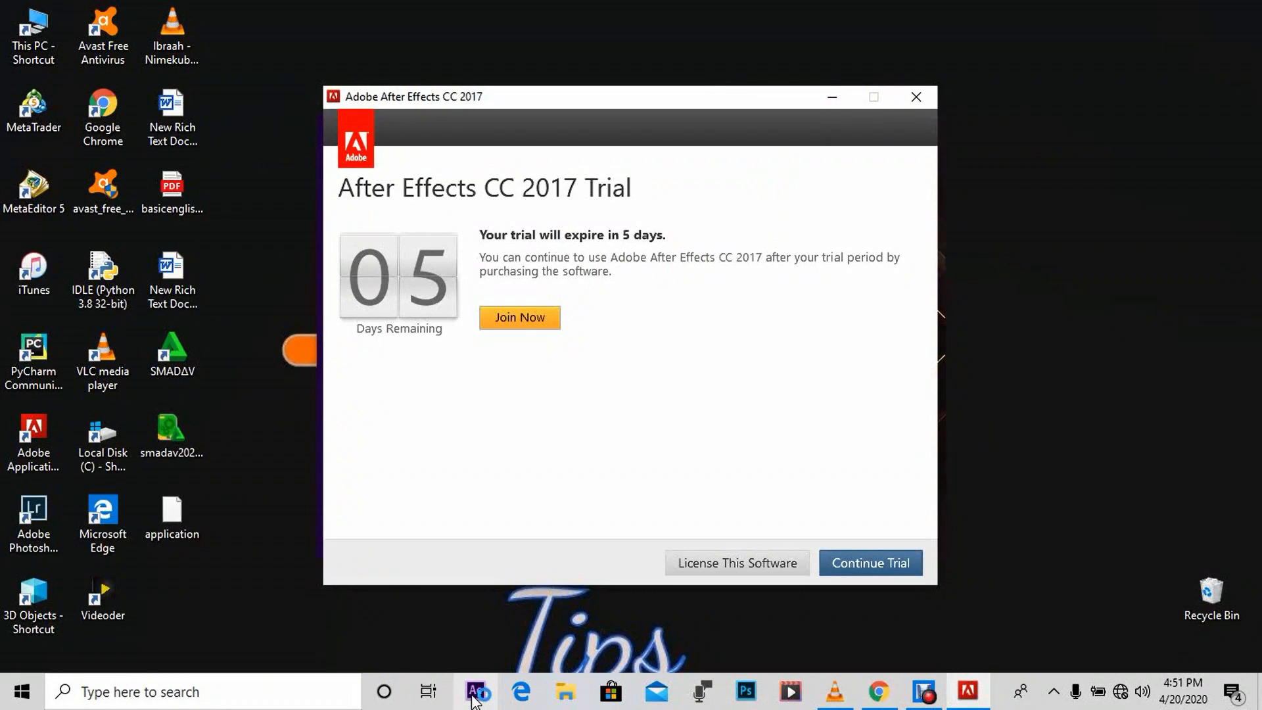
mouse_move(519, 317)
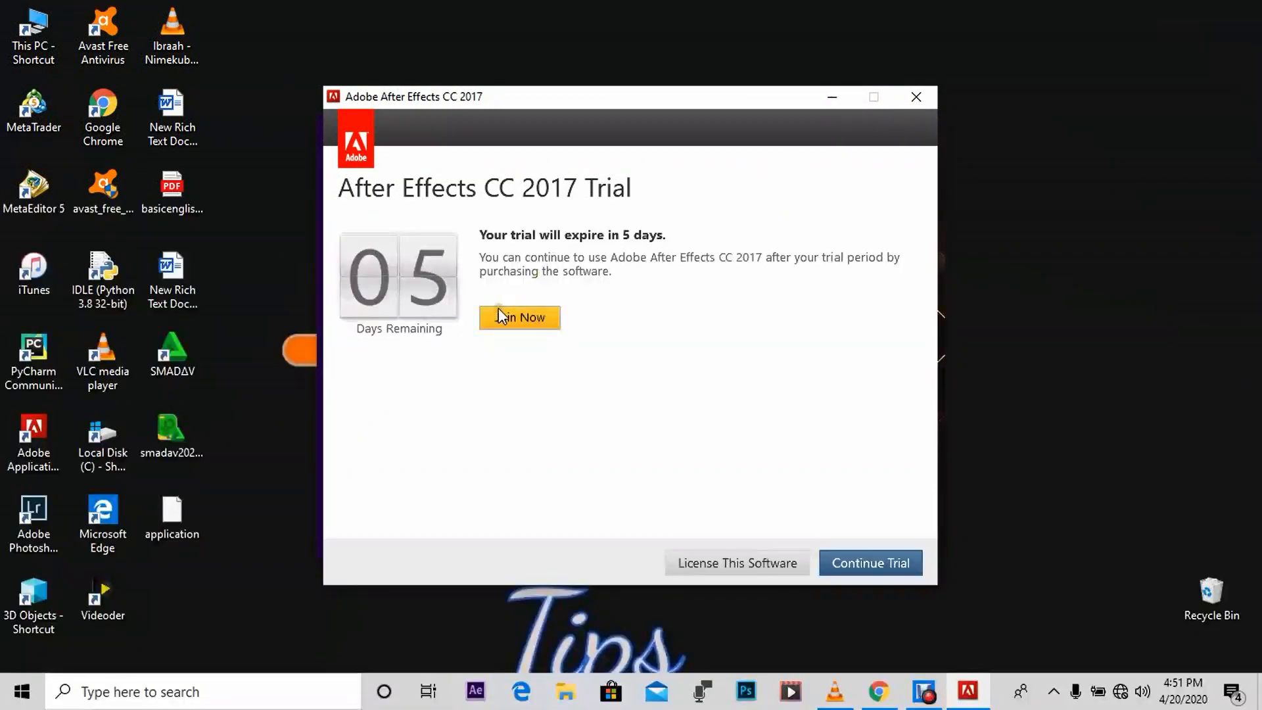
mouse_move(870, 562)
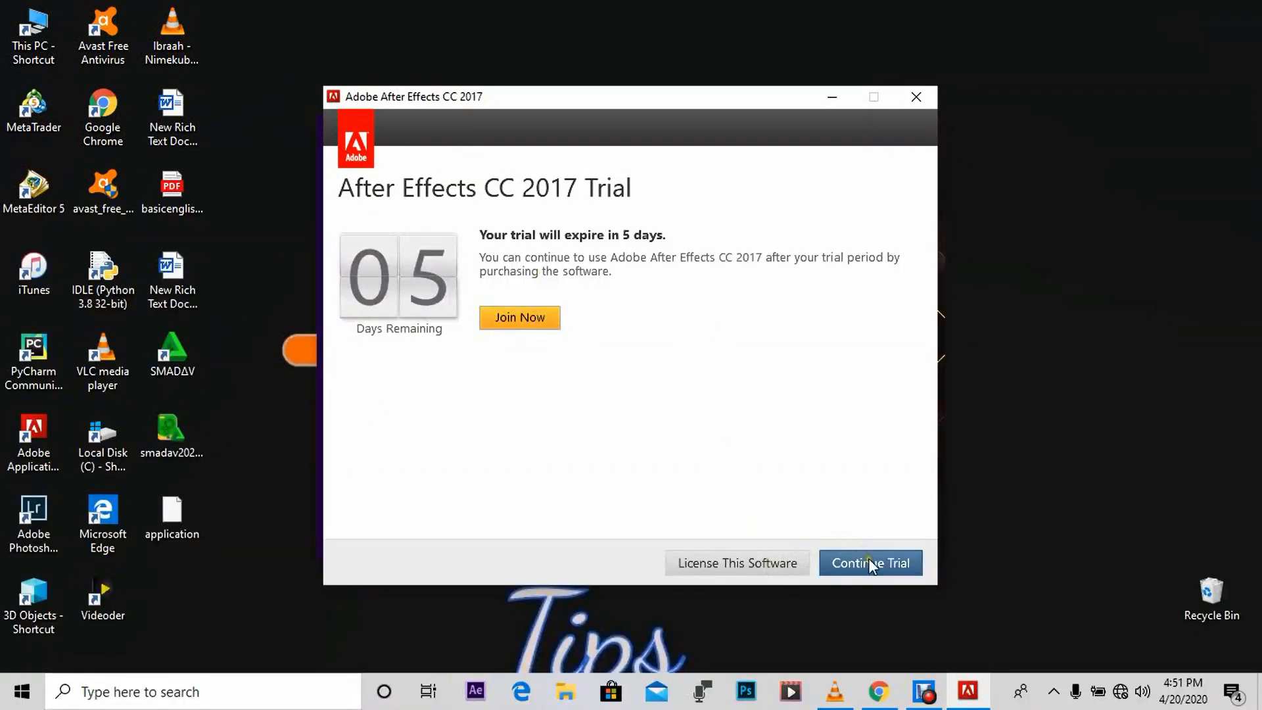
left_click(870, 563)
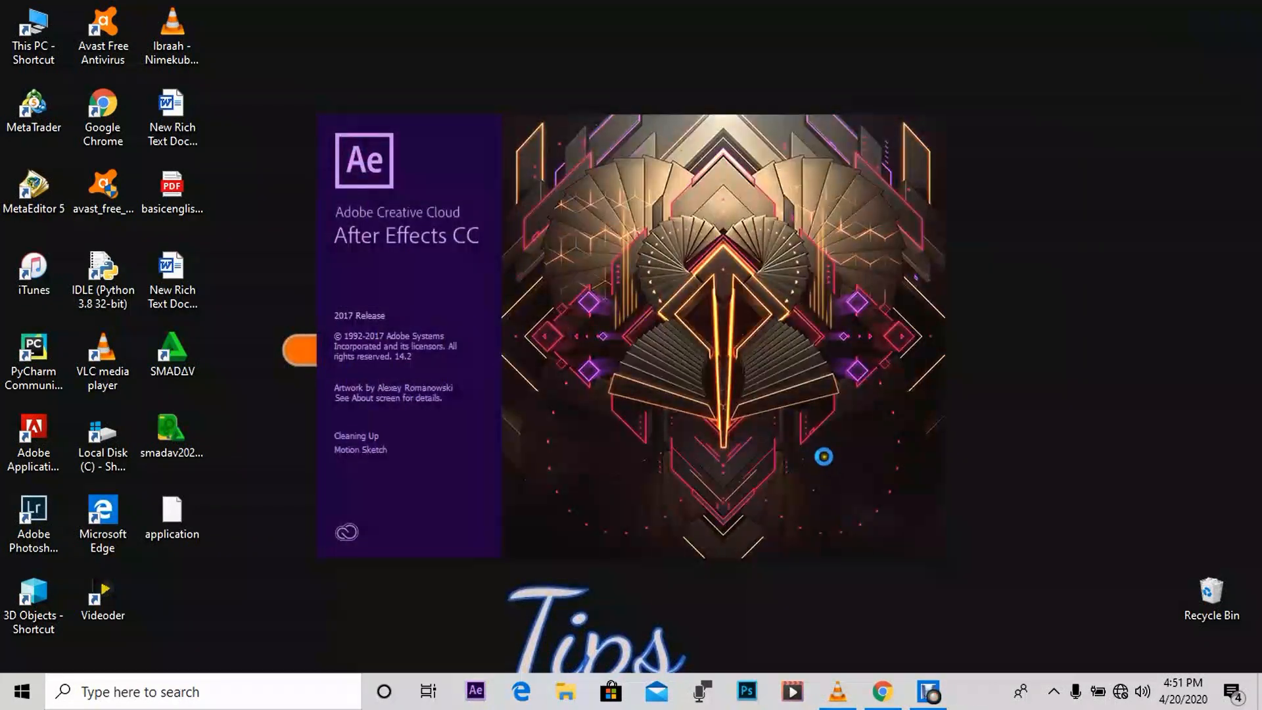